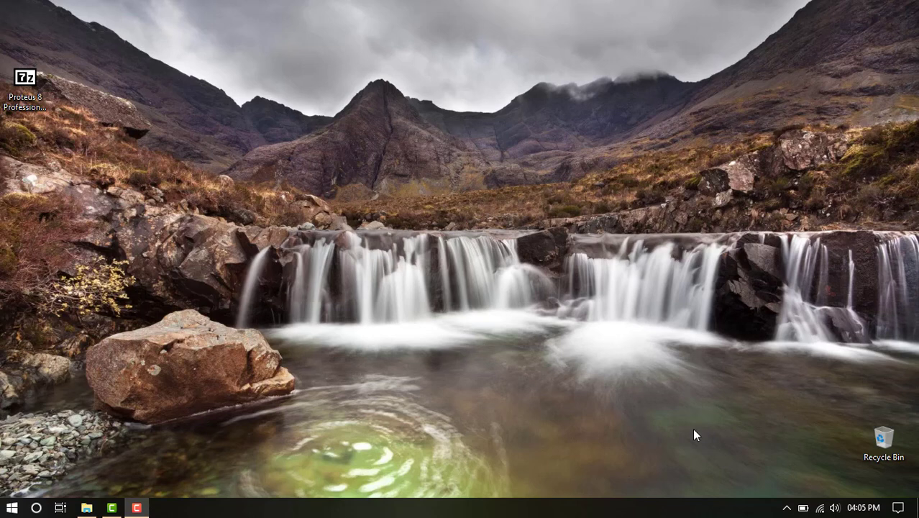
pyautogui.moveTo(8, 199)
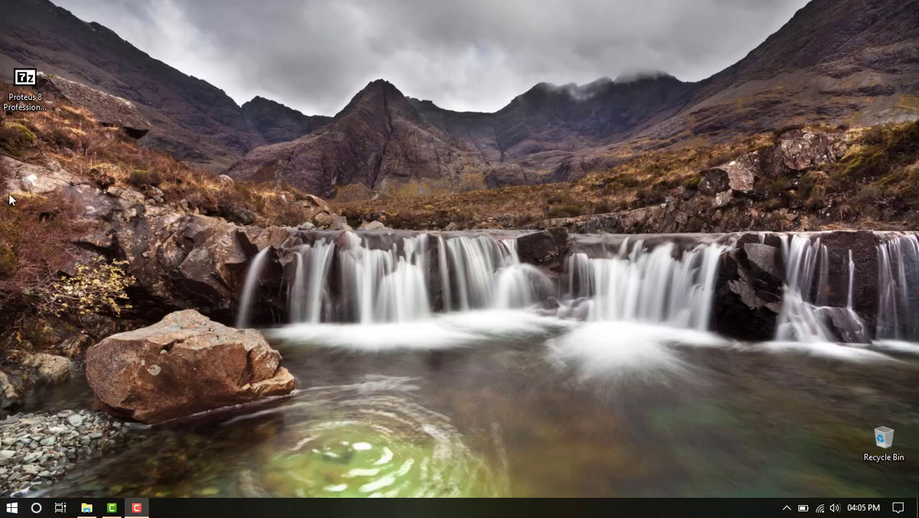
# Step: Extract the Proteus 8 Professional zip via 7-Zip into its own 'Proteus 8 Professional' desktop folder
pyautogui.click(28, 78)
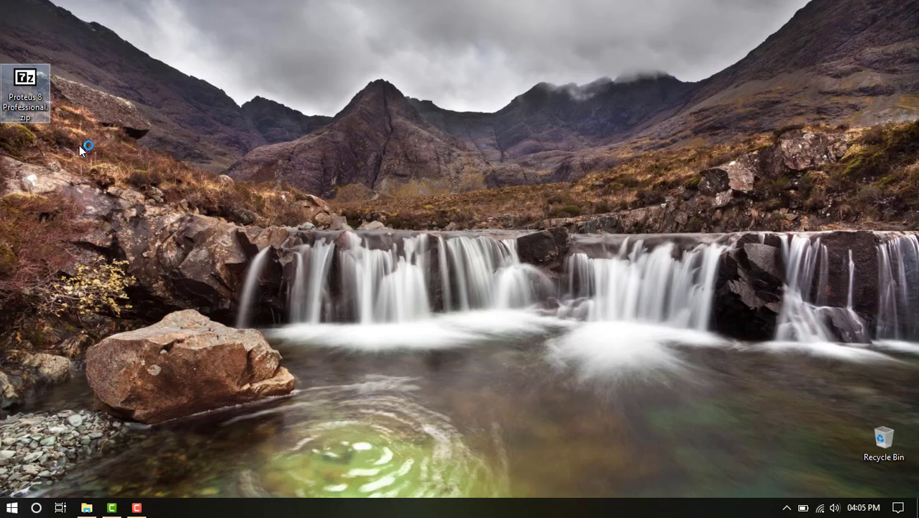
pyautogui.moveTo(34, 112)
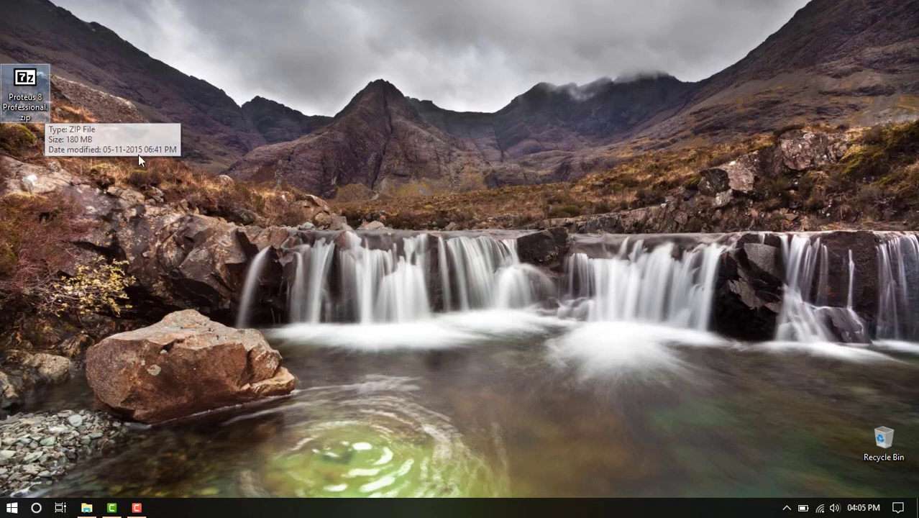
pyautogui.moveTo(121, 178)
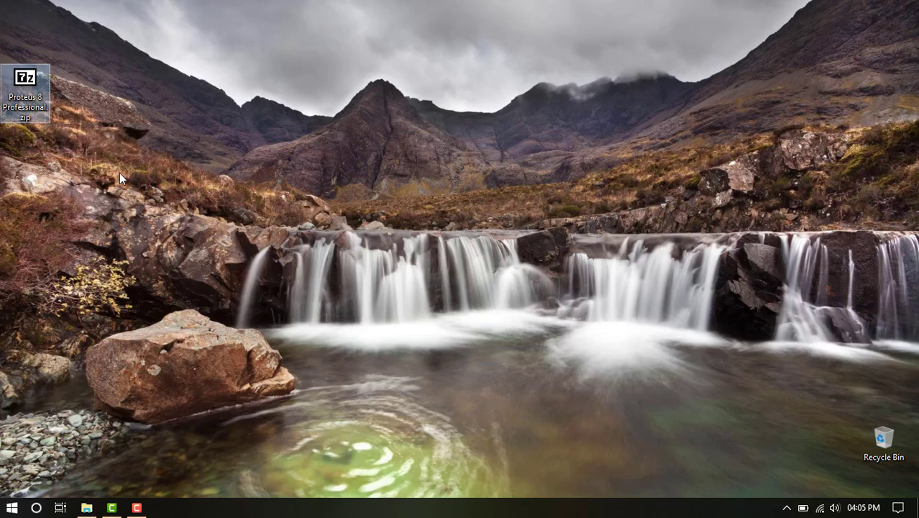
pyautogui.moveTo(110, 181)
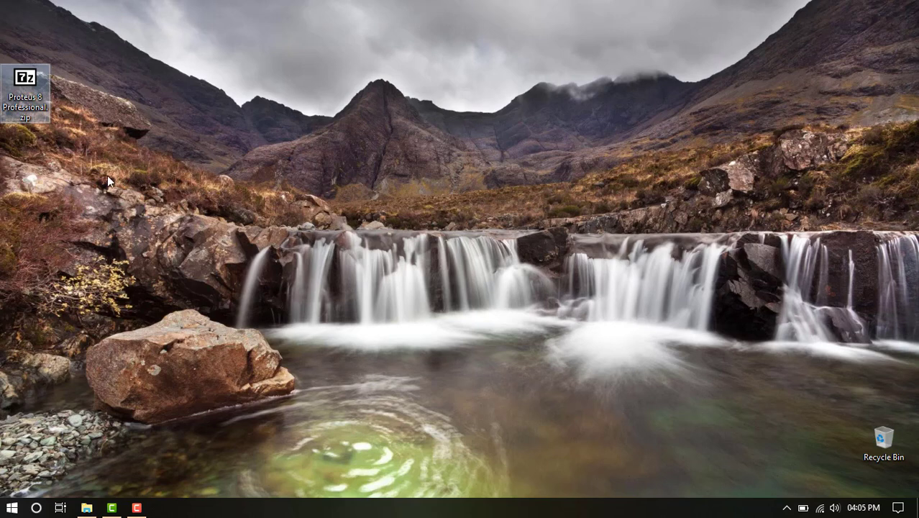
pyautogui.moveTo(86, 157)
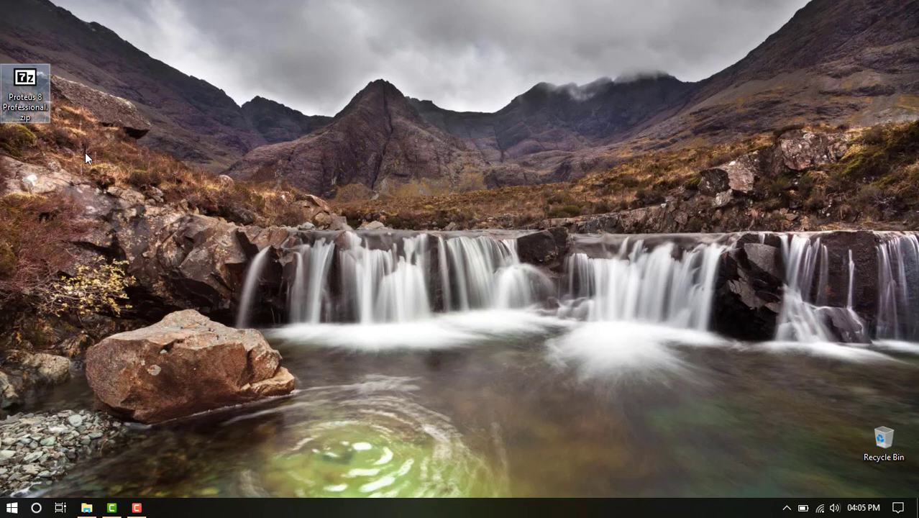
pyautogui.moveTo(43, 82)
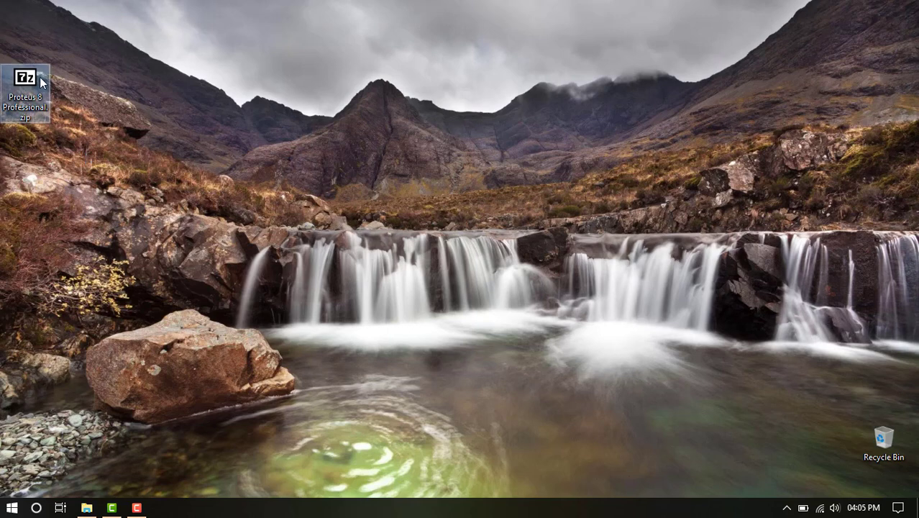
pyautogui.moveTo(39, 79)
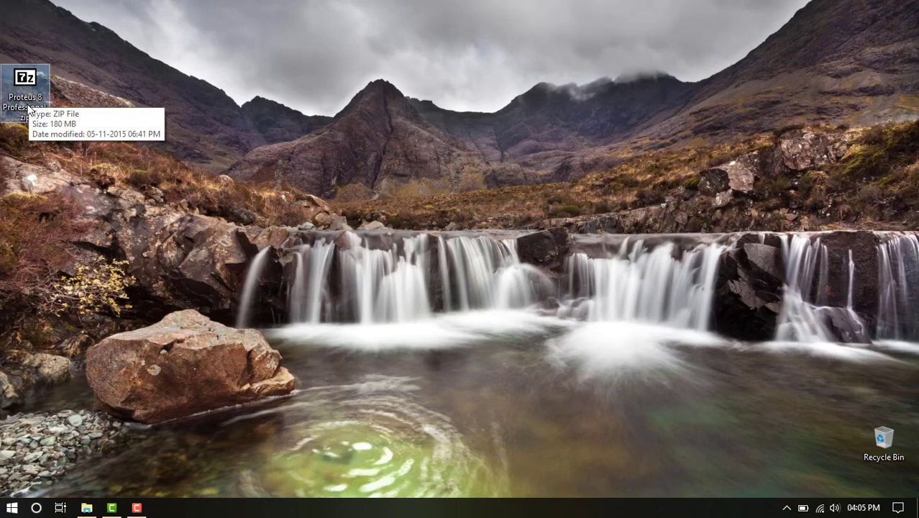
pyautogui.moveTo(51, 126)
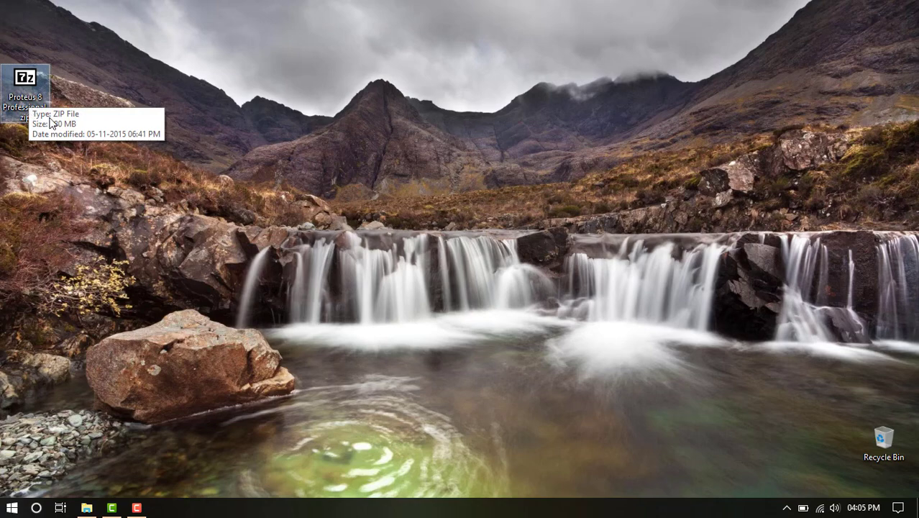
pyautogui.moveTo(342, 288)
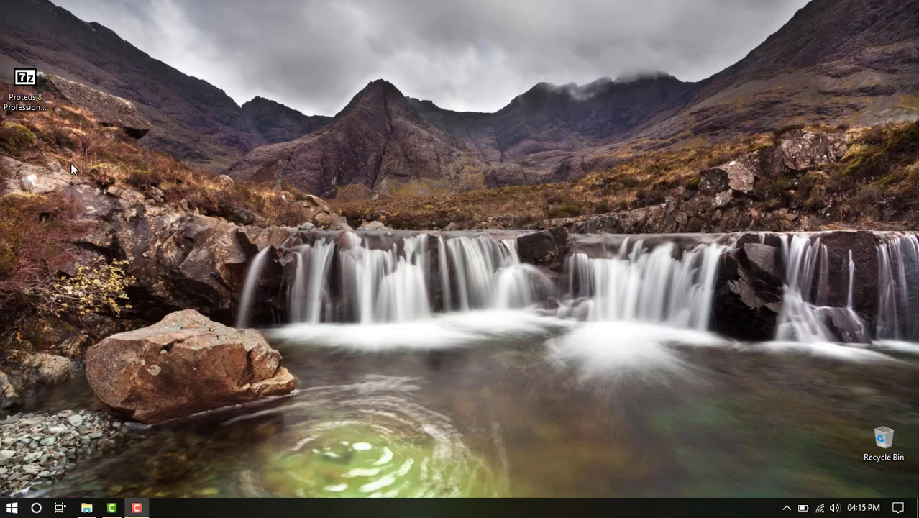
pyautogui.moveTo(39, 122)
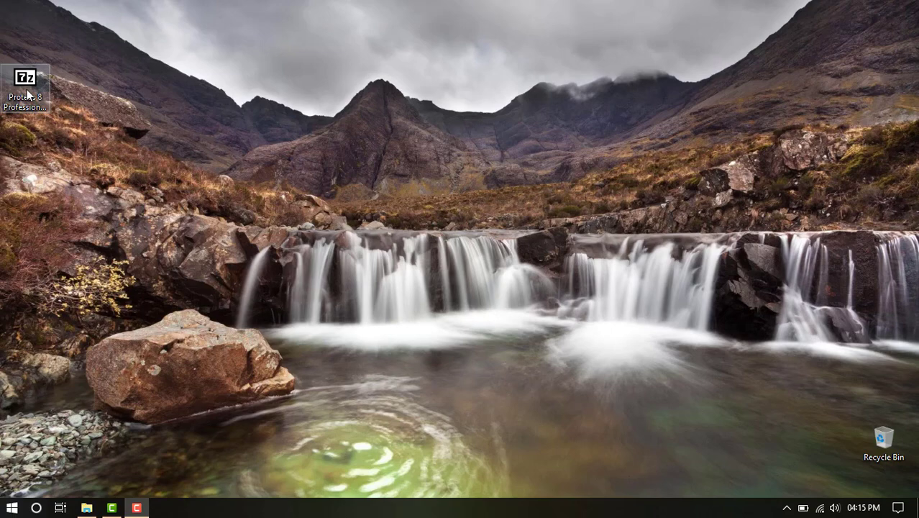
pyautogui.rightClick(26, 77)
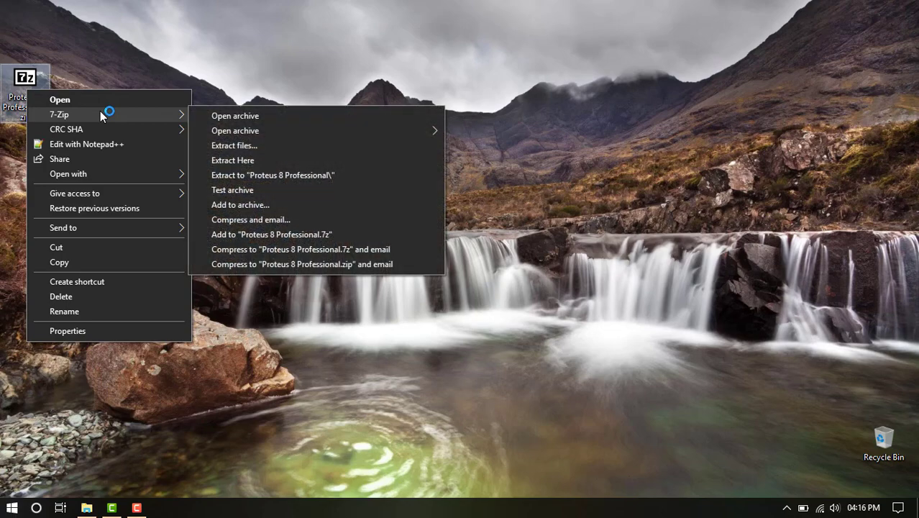
pyautogui.moveTo(245, 129)
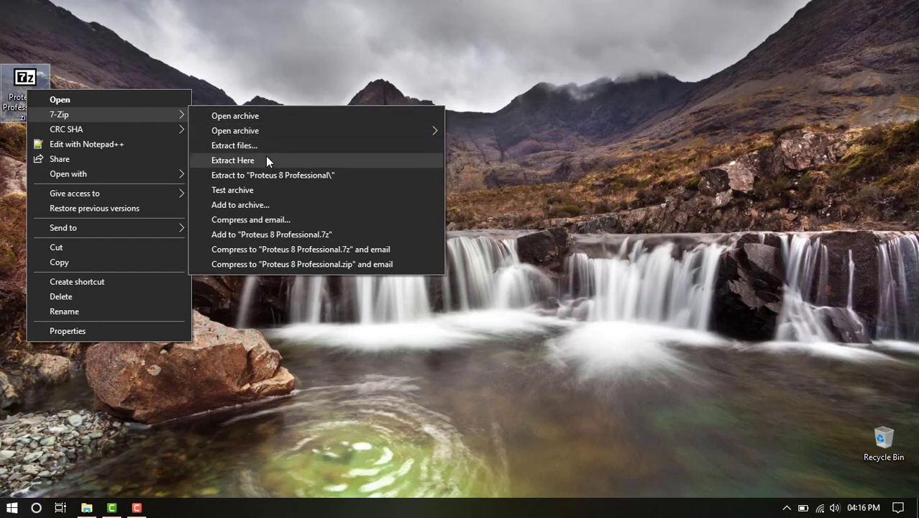
pyautogui.moveTo(267, 176)
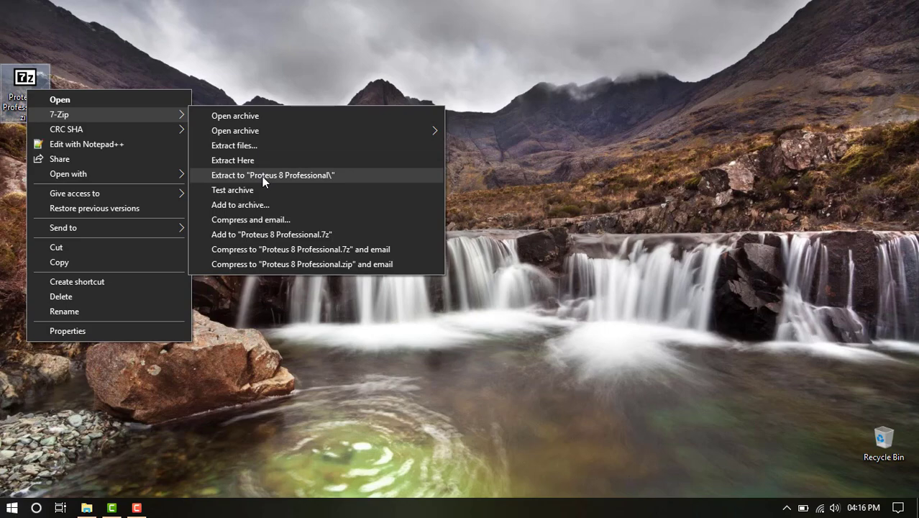
pyautogui.moveTo(296, 181)
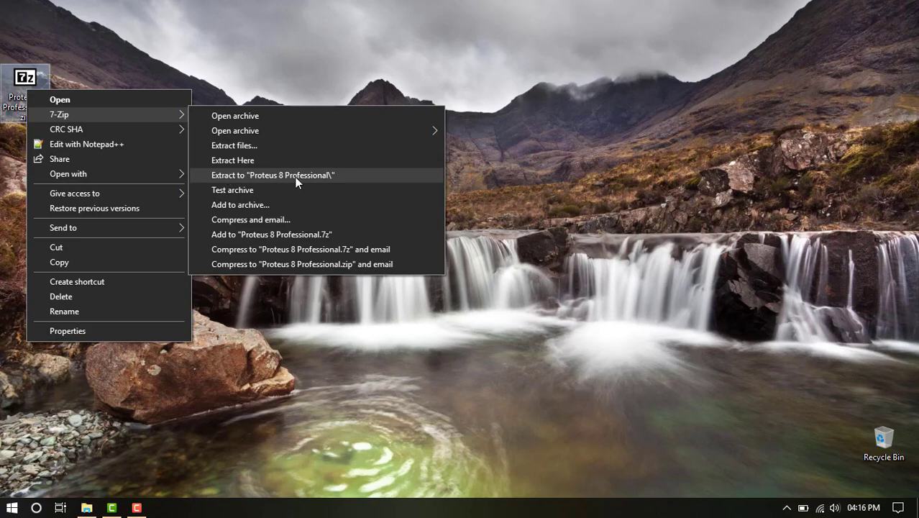
pyautogui.click(270, 176)
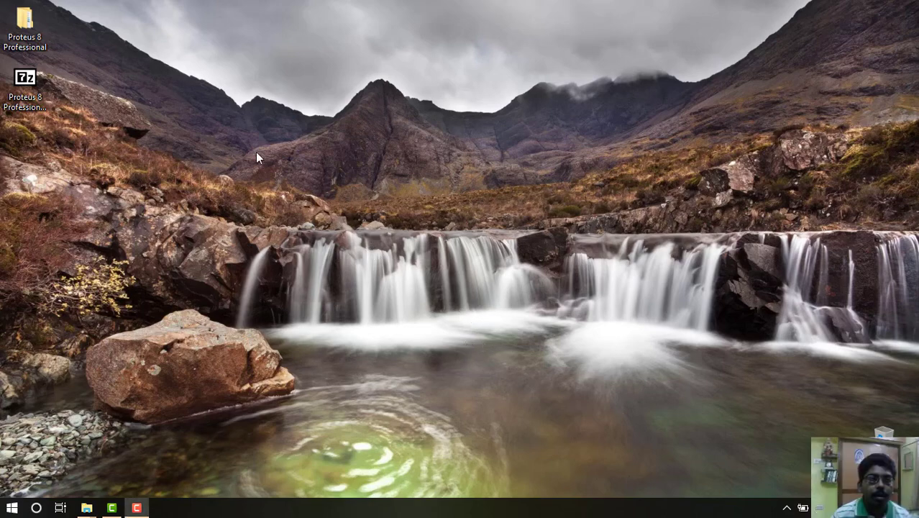
# Step: Browse into the inner Proteus 8 Professional folder and select Proteus 8 Professional Setup.exe
pyautogui.click(27, 21)
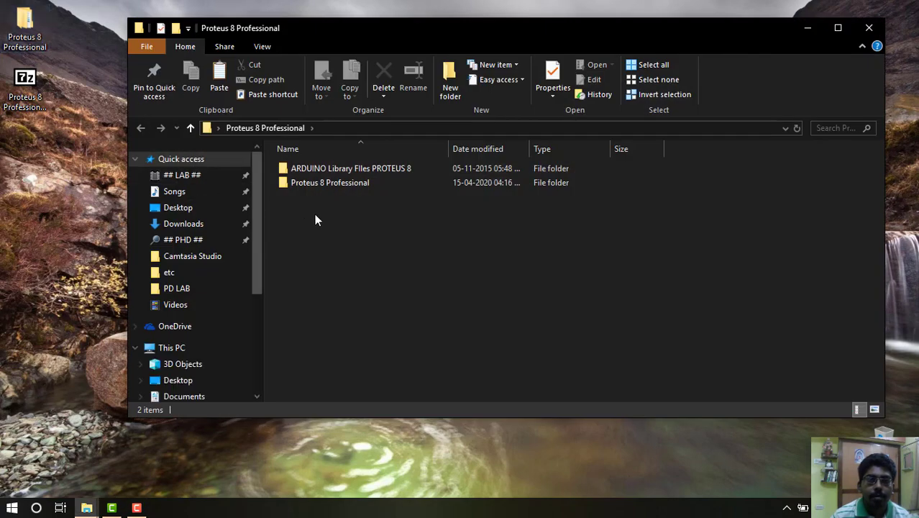
pyautogui.moveTo(329, 181)
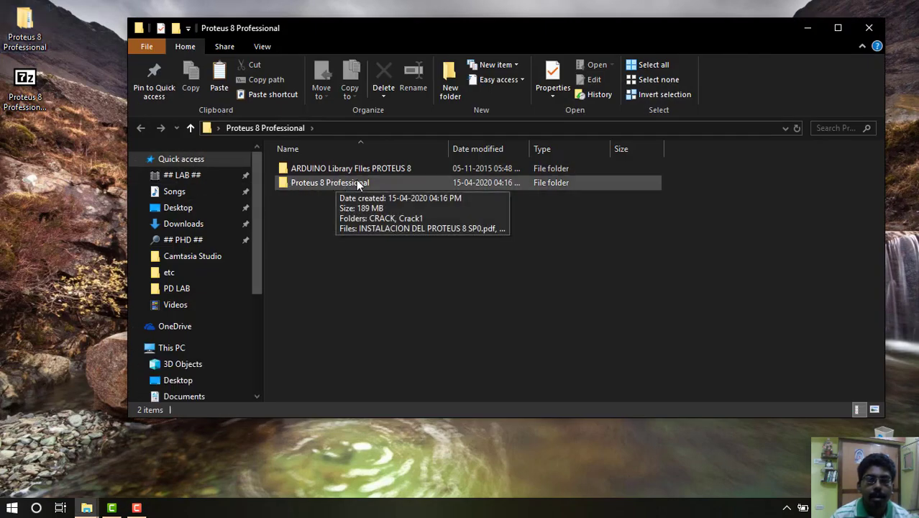
pyautogui.doubleClick(327, 182)
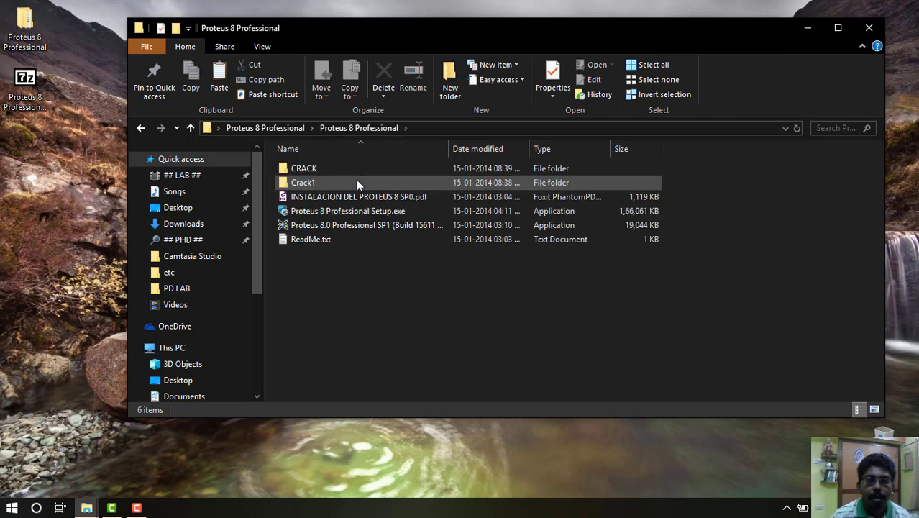
pyautogui.moveTo(357, 202)
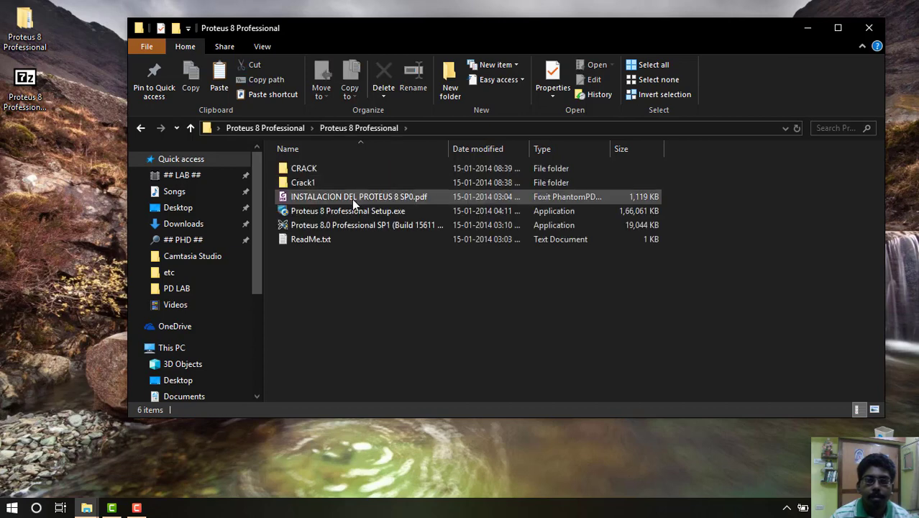
pyautogui.moveTo(348, 213)
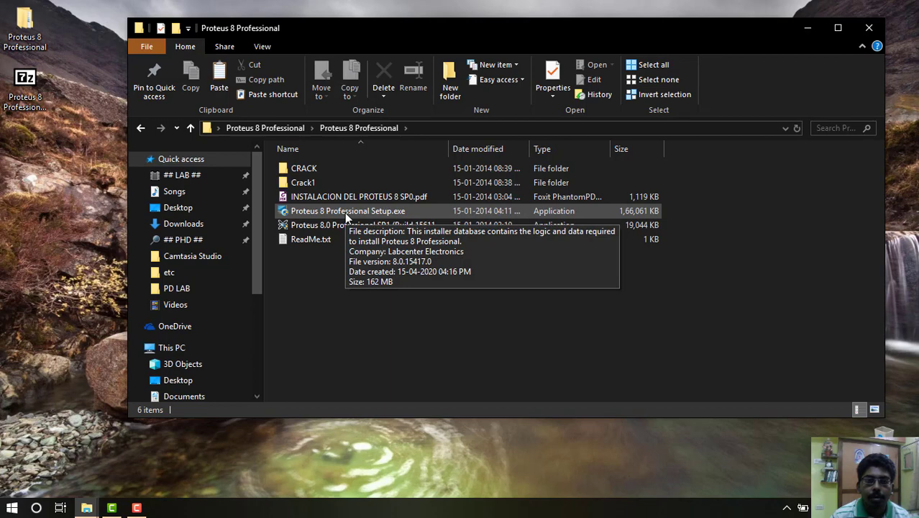
pyautogui.moveTo(339, 215)
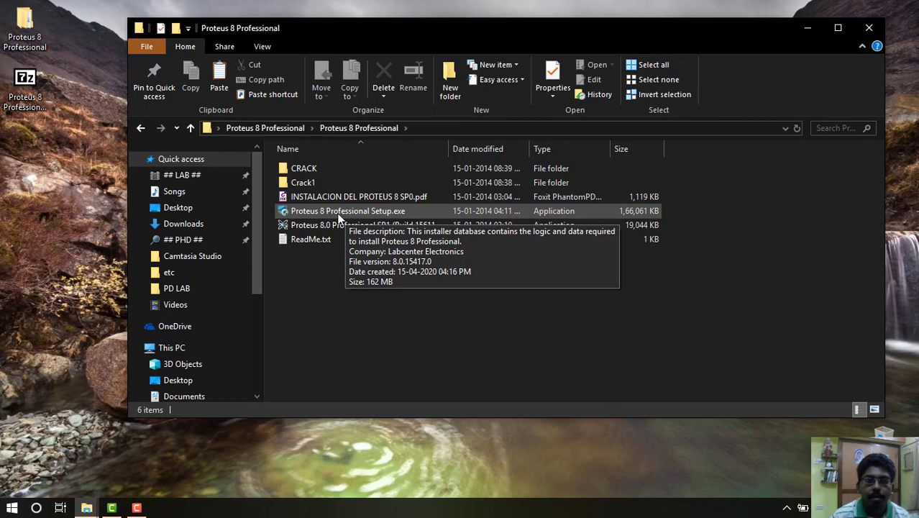
pyautogui.click(348, 210)
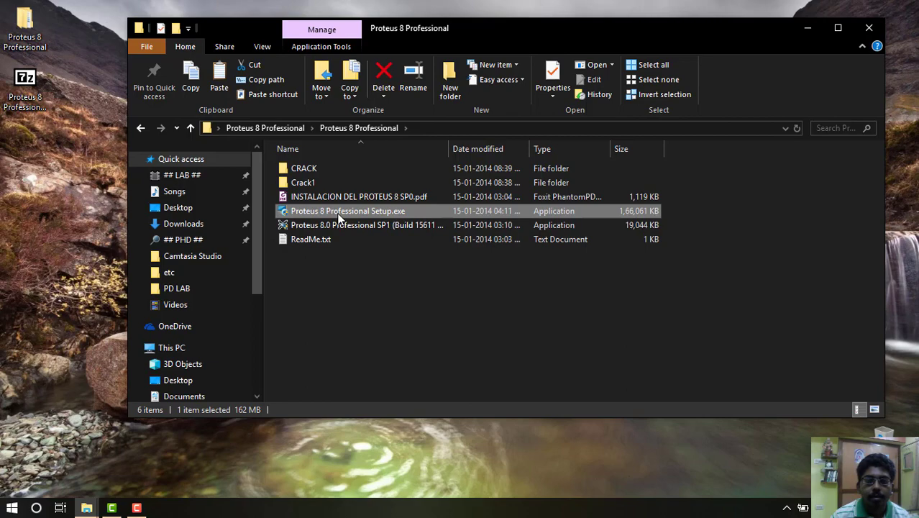
# Step: Launch the installer, accept the Labcenter licence terms and proceed with a locally installed licence key
pyautogui.doubleClick(348, 210)
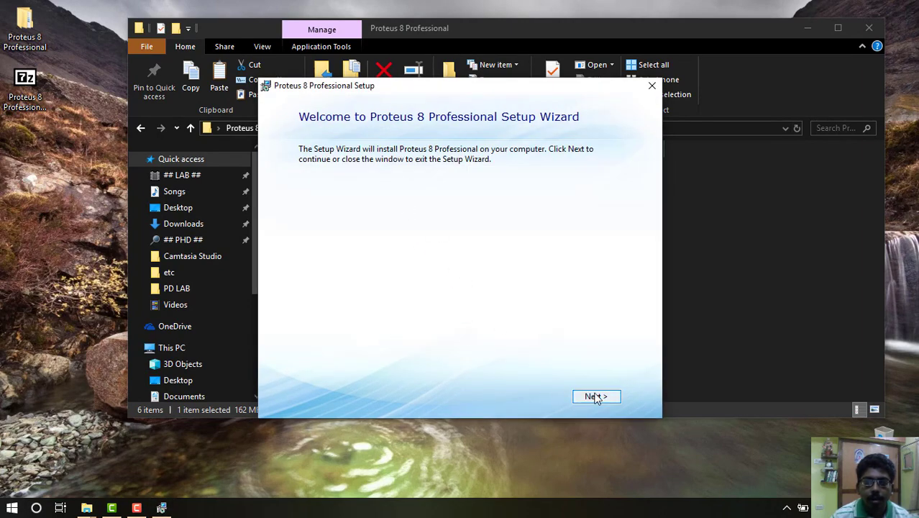
pyautogui.click(595, 397)
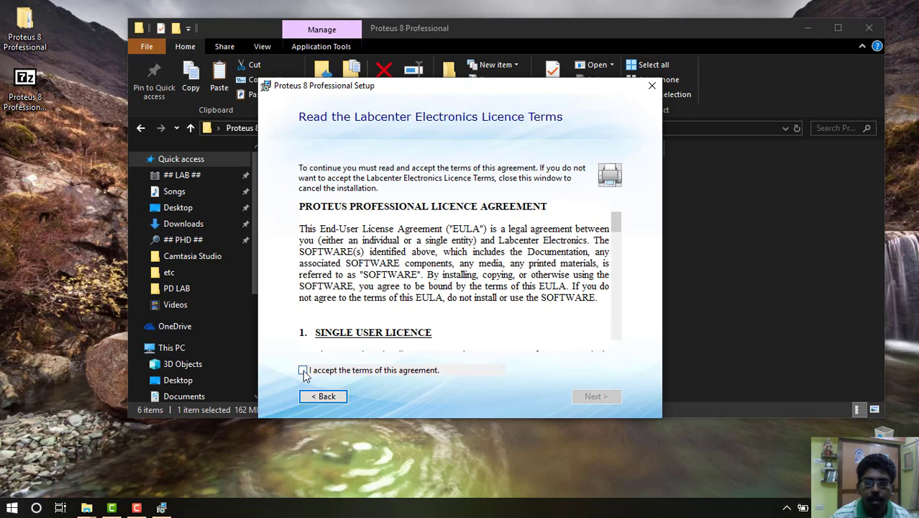
pyautogui.click(302, 369)
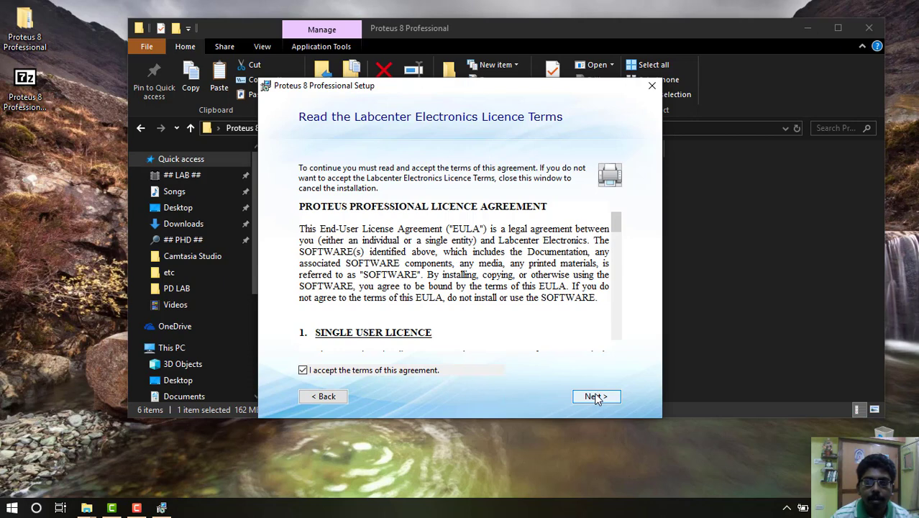
pyautogui.click(596, 397)
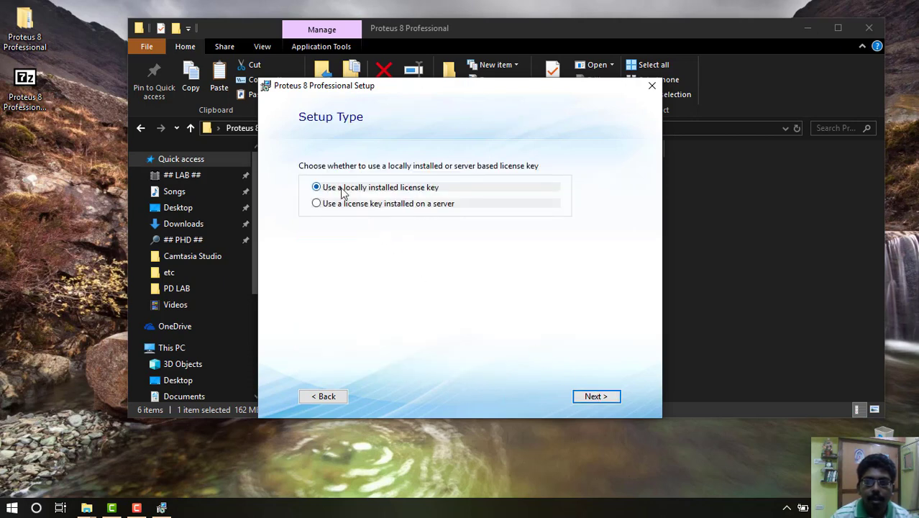
pyautogui.moveTo(423, 193)
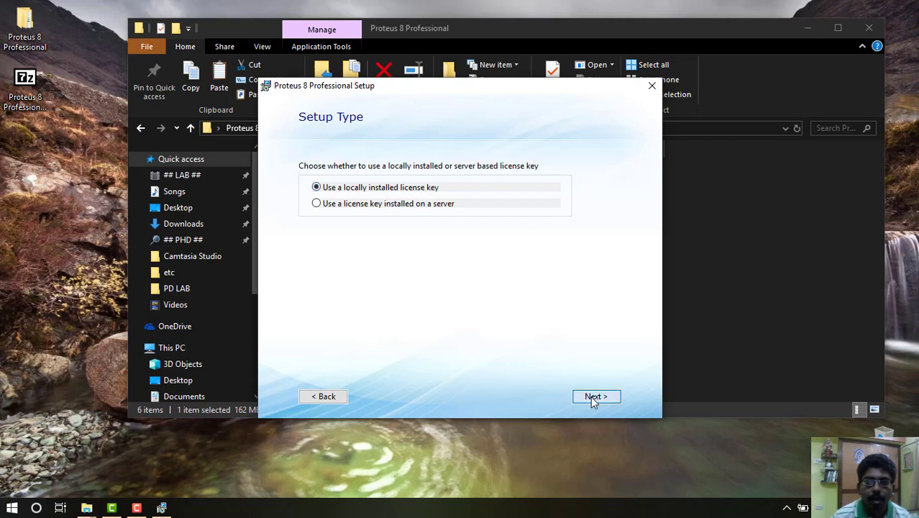
pyautogui.click(595, 397)
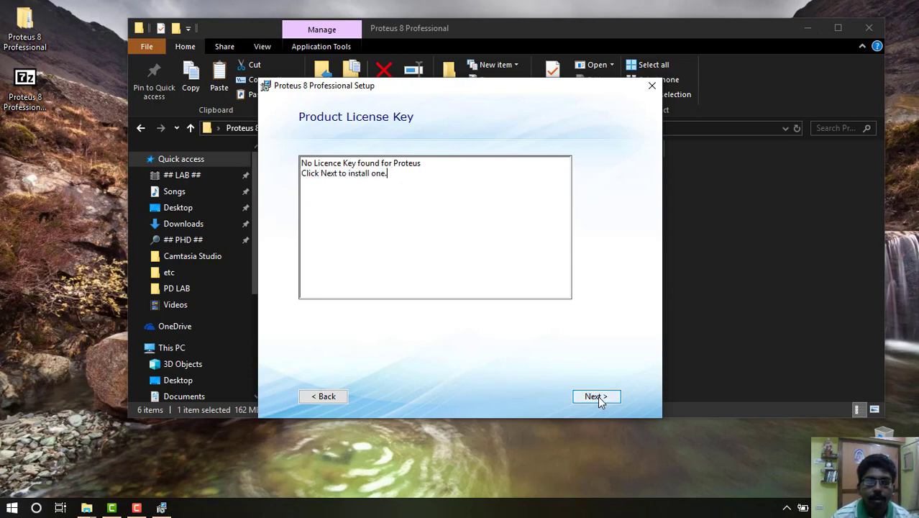
# Step: Browse for a key file and load LICENCE.lxk from Desktop > Proteus 8 Professional > Crack1
pyautogui.click(595, 397)
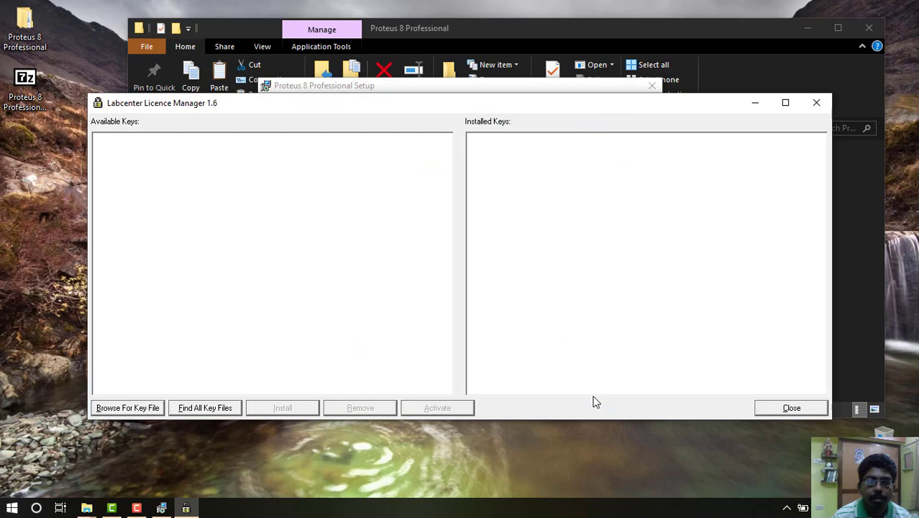
pyautogui.moveTo(492, 291)
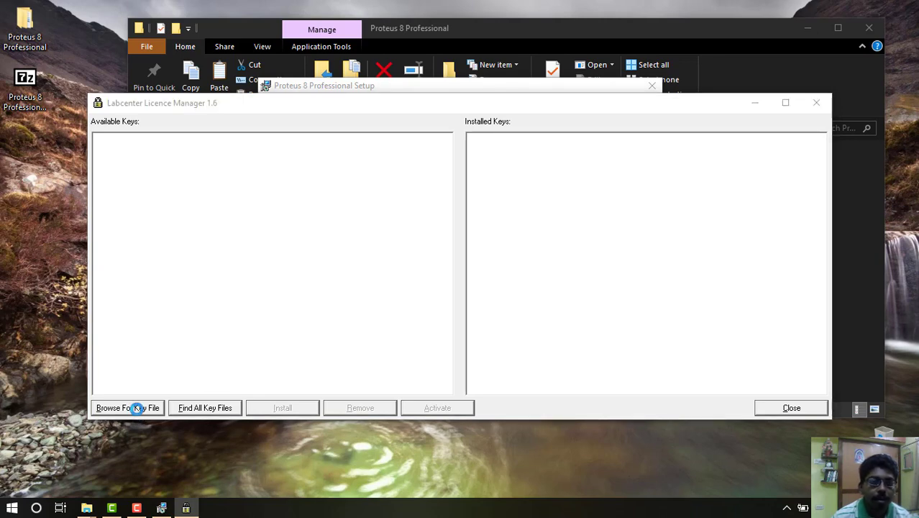
pyautogui.click(128, 409)
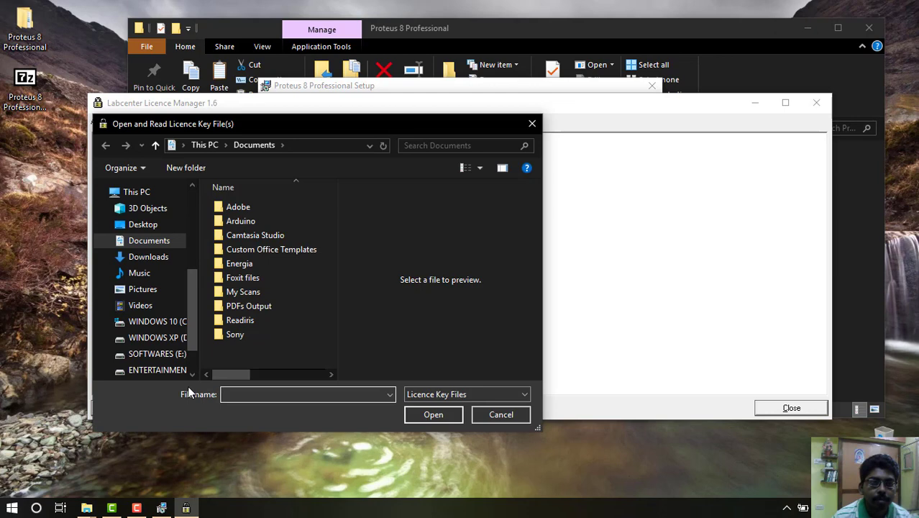
pyautogui.click(141, 224)
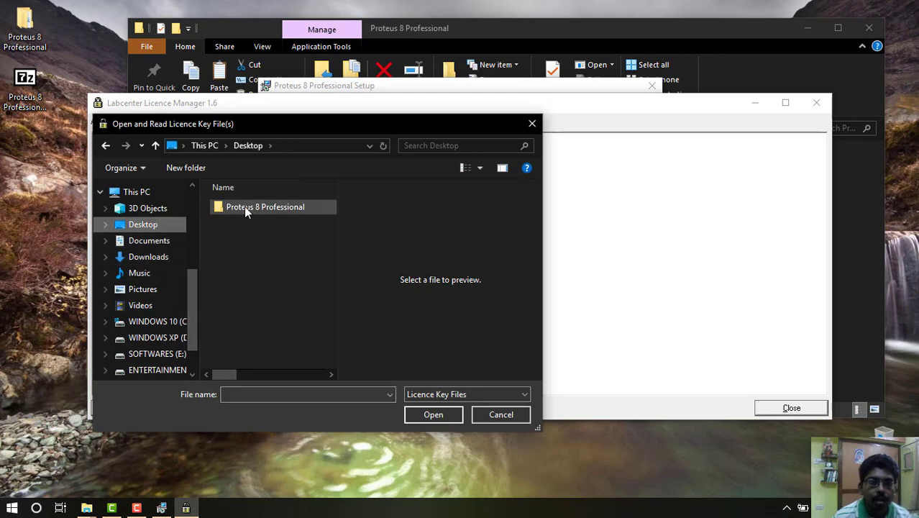
pyautogui.doubleClick(265, 207)
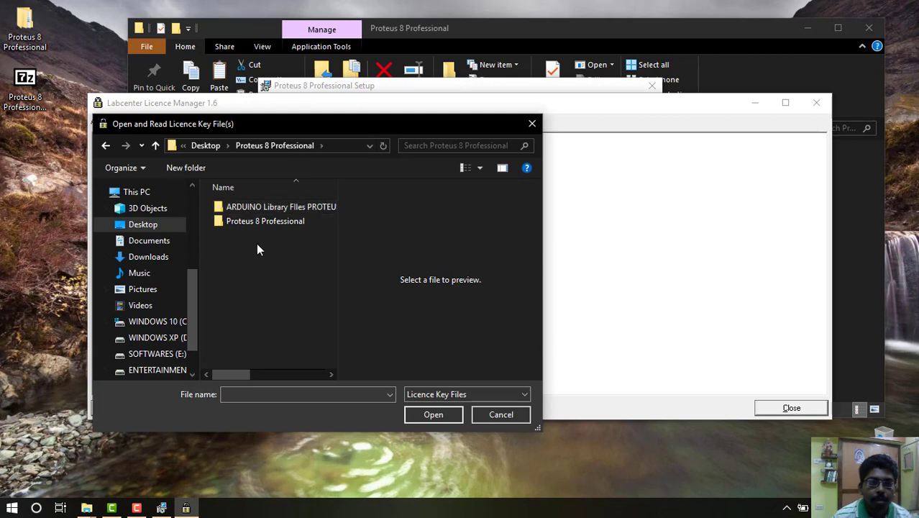
pyautogui.doubleClick(265, 221)
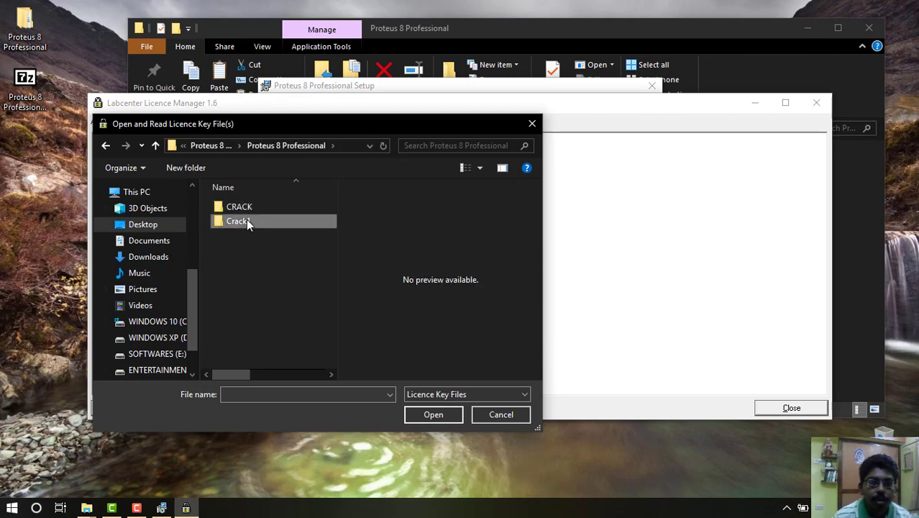
pyautogui.doubleClick(239, 221)
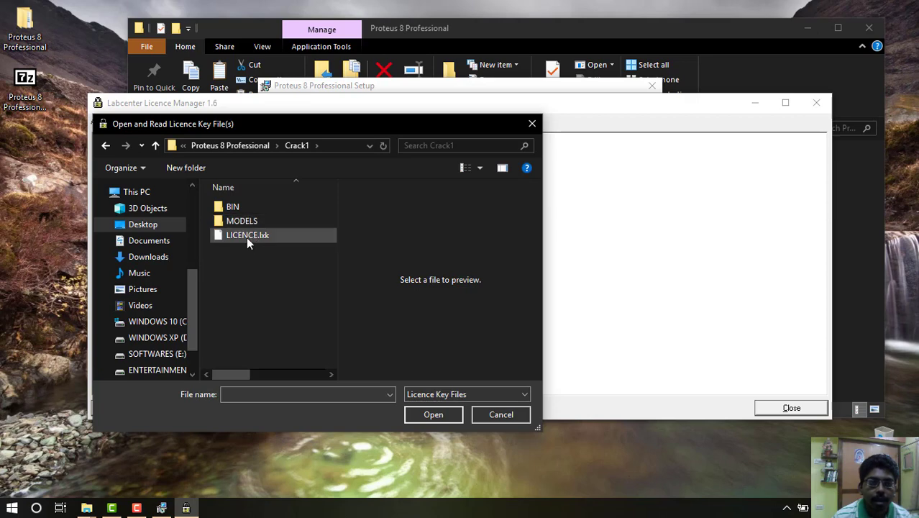
pyautogui.click(248, 235)
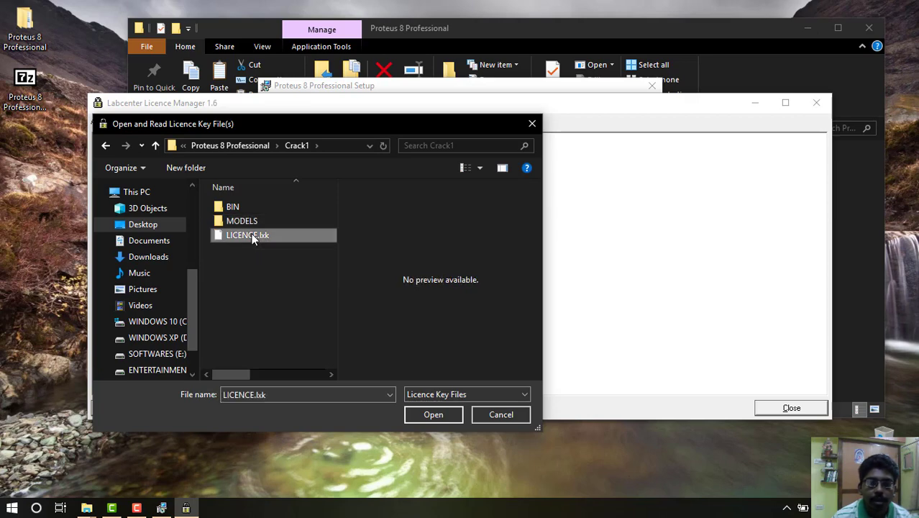
pyautogui.click(433, 414)
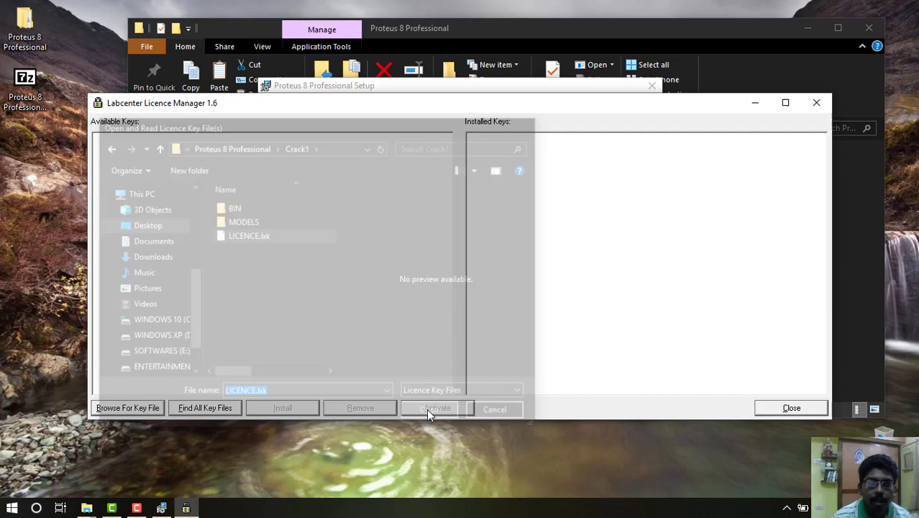
# Step: Install the PerTic@n customer key with all its product keys and close Labcenter Licence Manager
pyautogui.click(437, 409)
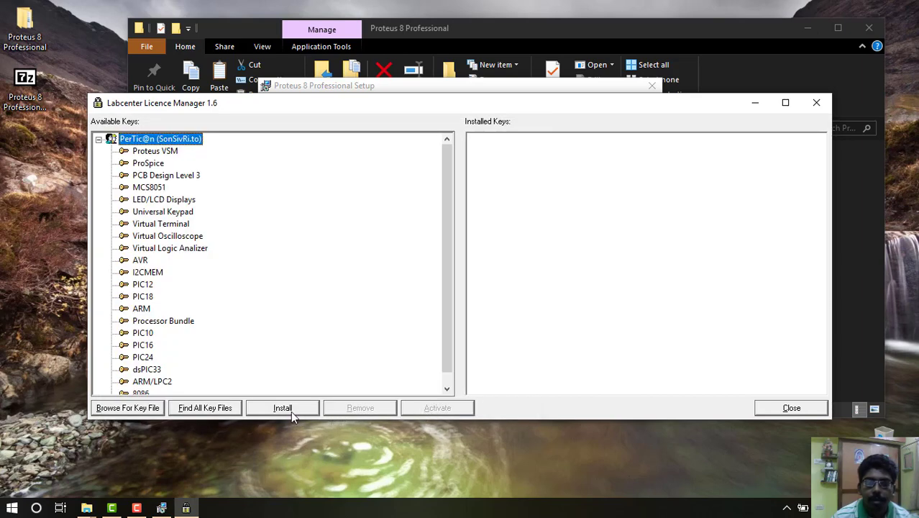
pyautogui.click(281, 407)
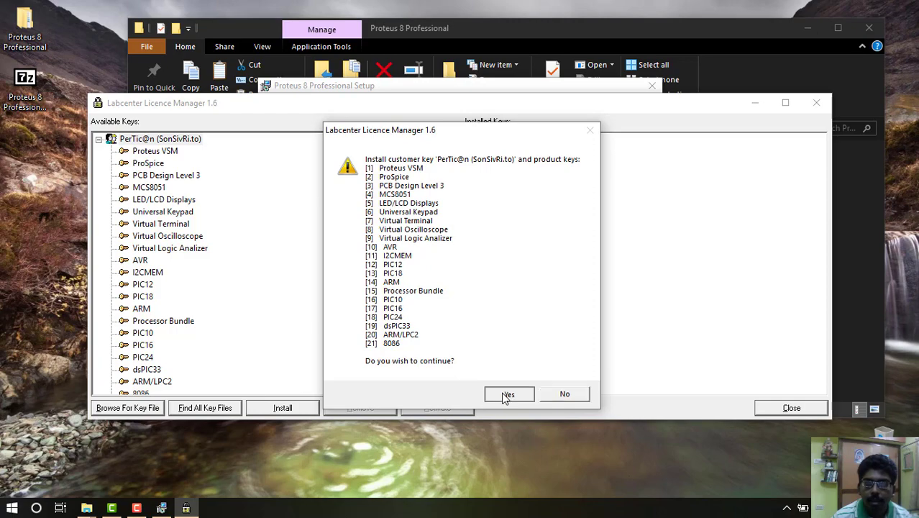
pyautogui.click(509, 394)
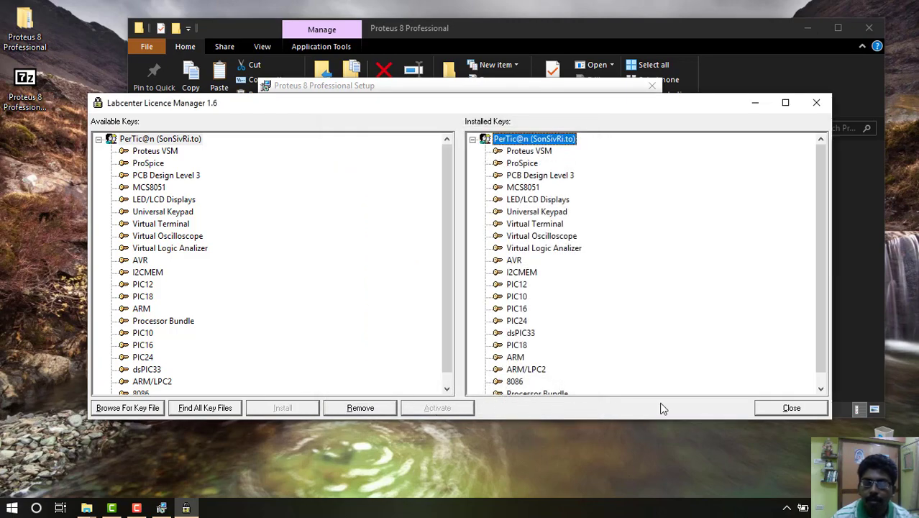
pyautogui.click(789, 407)
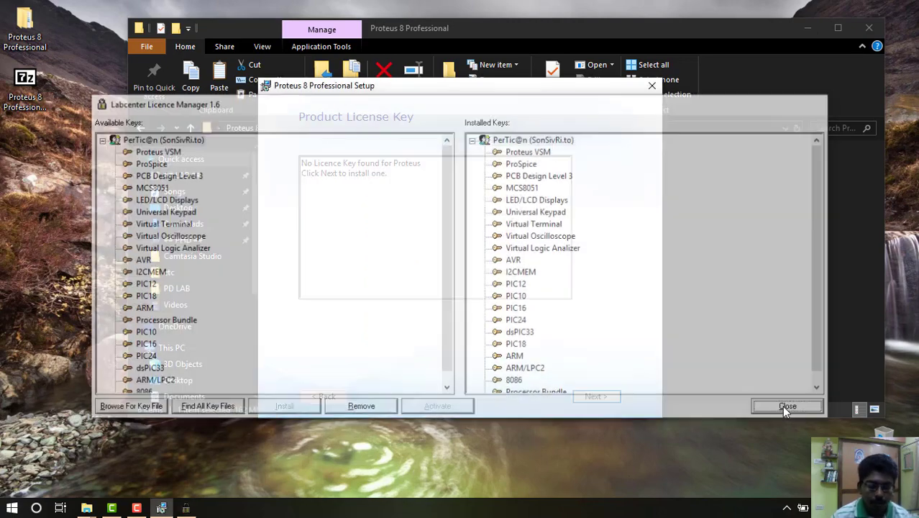
# Step: Tick merge styles, import templates and import user libraries from the previous version, then continue
pyautogui.click(787, 405)
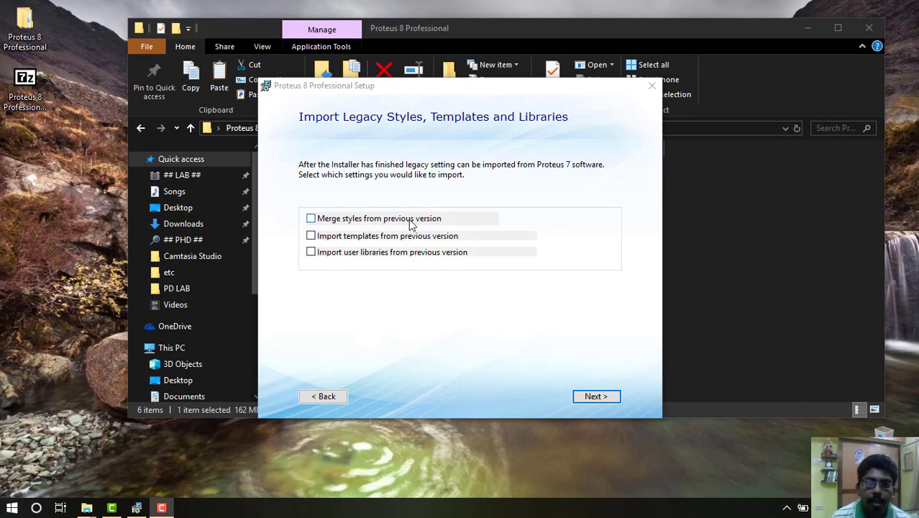
pyautogui.click(310, 218)
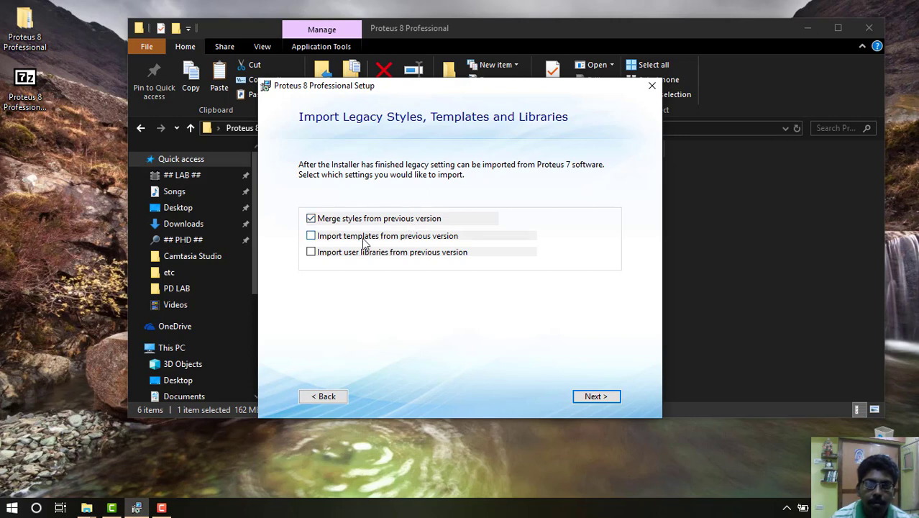
pyautogui.click(311, 236)
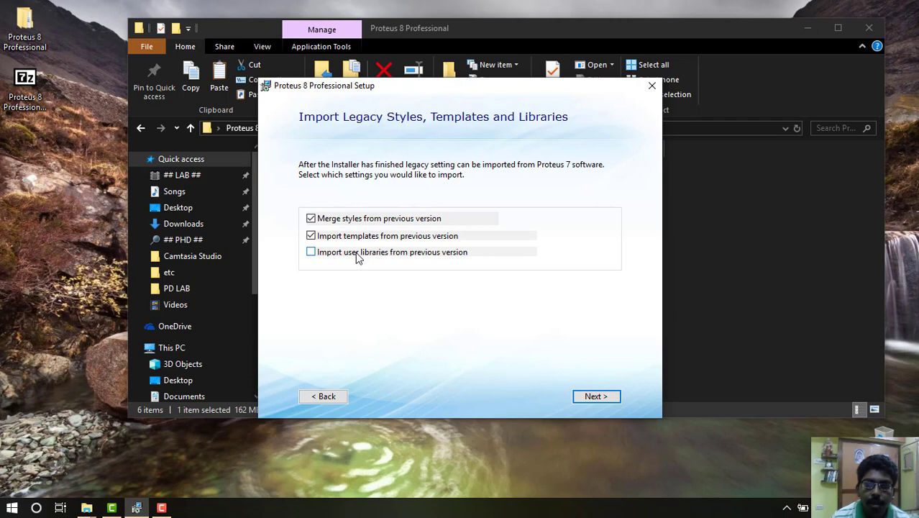
pyautogui.click(310, 252)
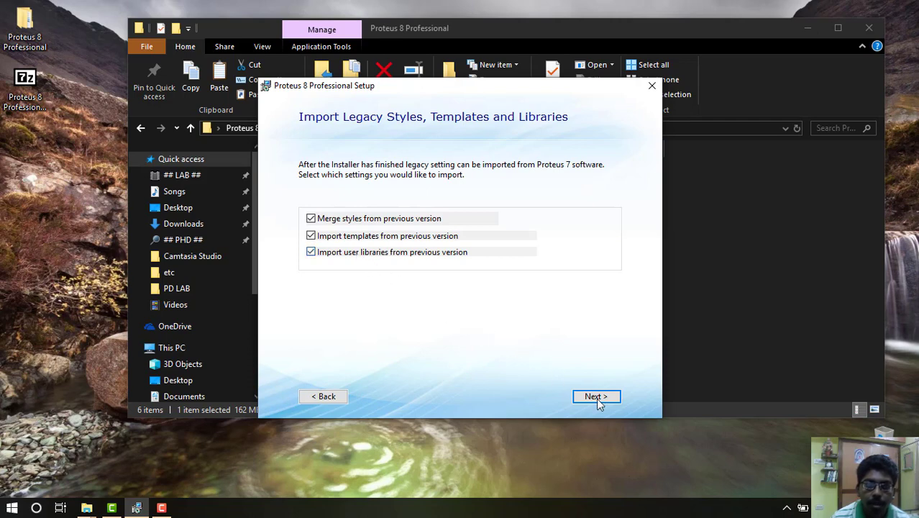
pyautogui.click(595, 397)
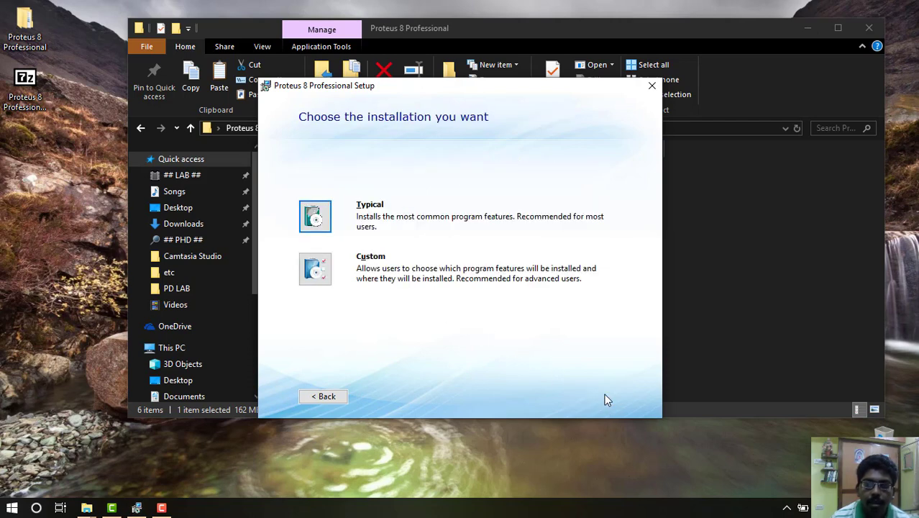
pyautogui.moveTo(316, 215)
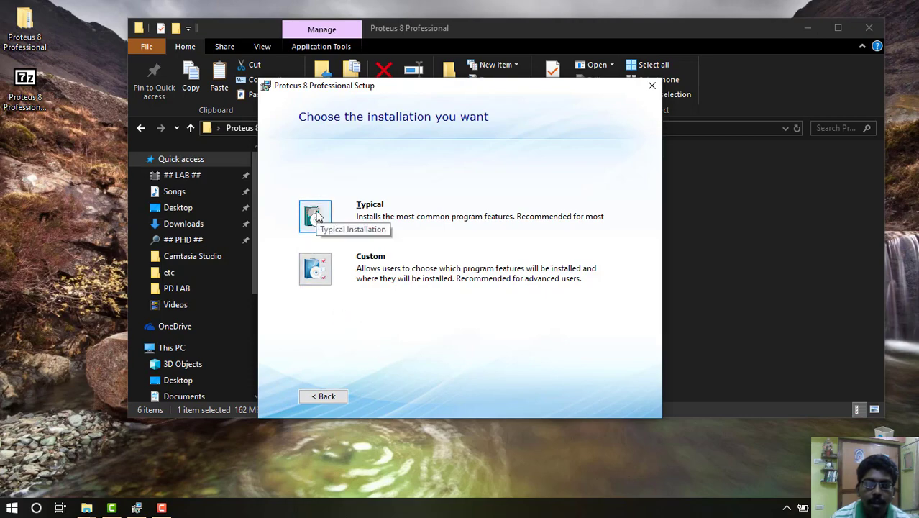
# Step: Start the Typical installation of Proteus 8 Professional
pyautogui.click(315, 215)
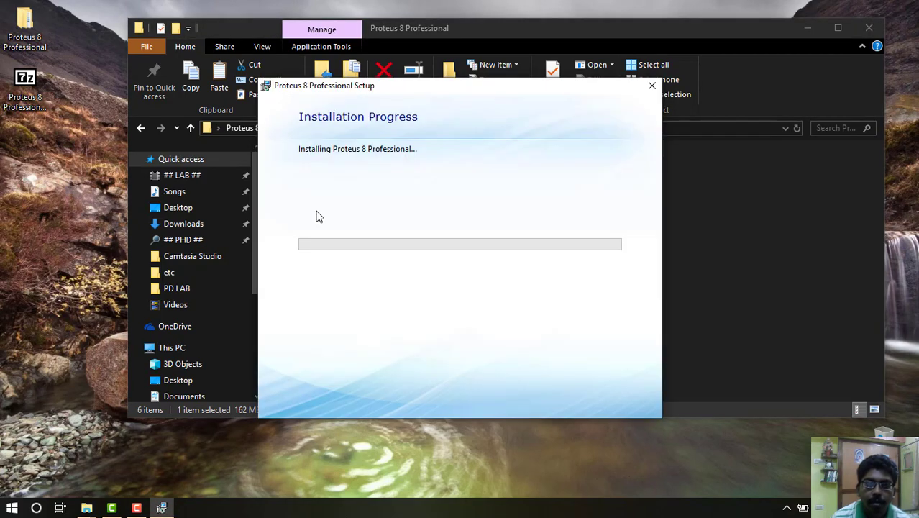
pyautogui.moveTo(359, 232)
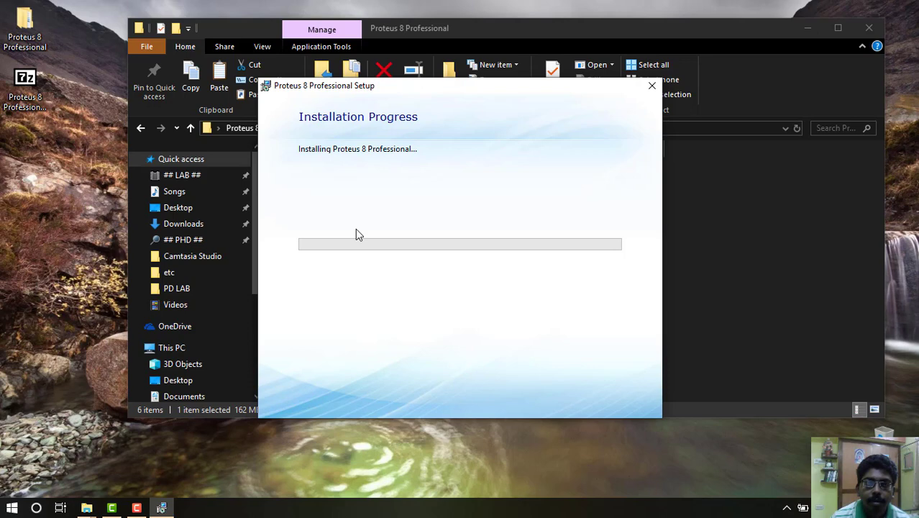
pyautogui.moveTo(446, 237)
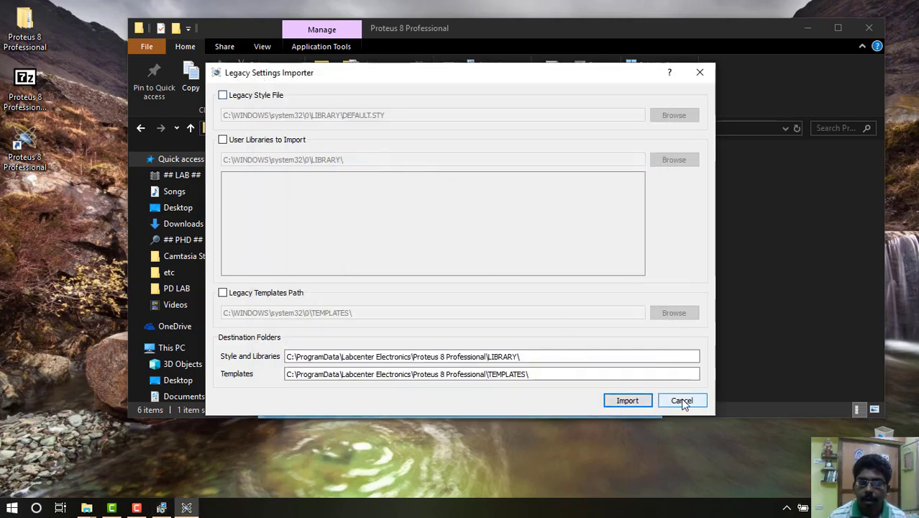
# Step: Skip the legacy settings import and close the finished installer without running Proteus
pyautogui.click(627, 400)
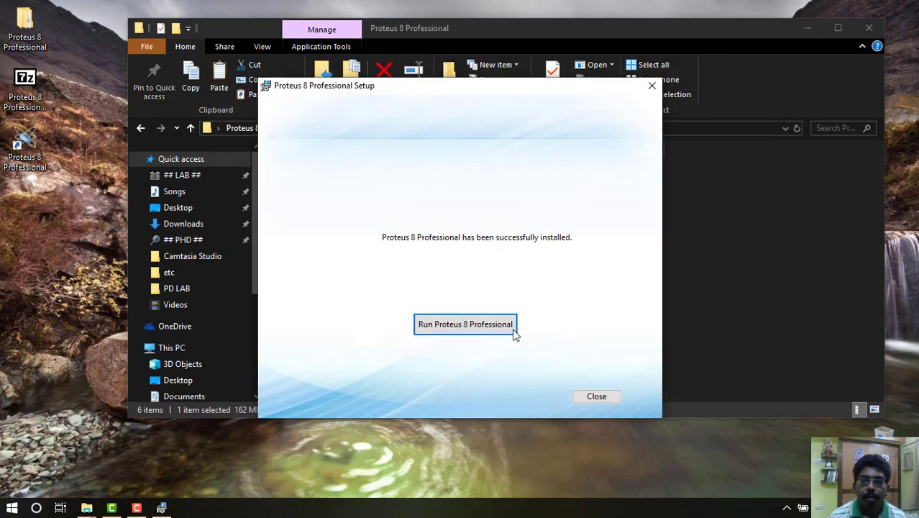
pyautogui.moveTo(595, 397)
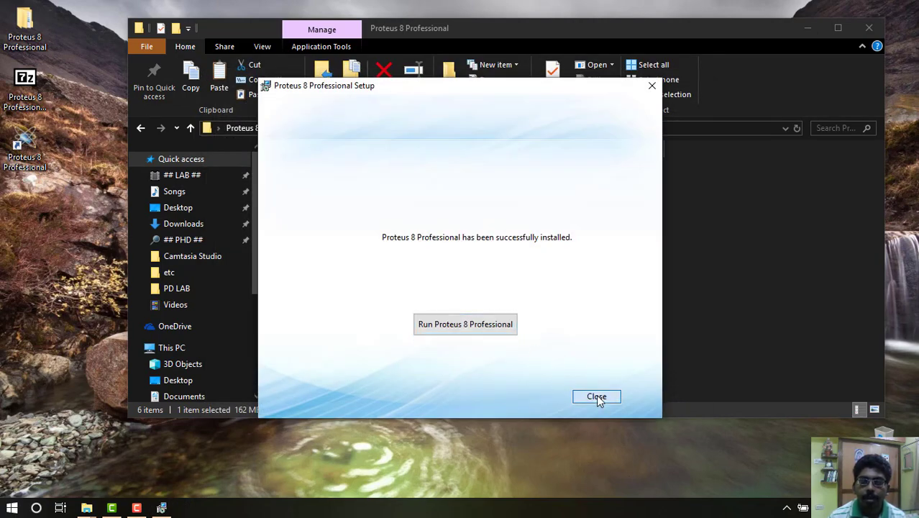
pyautogui.click(595, 397)
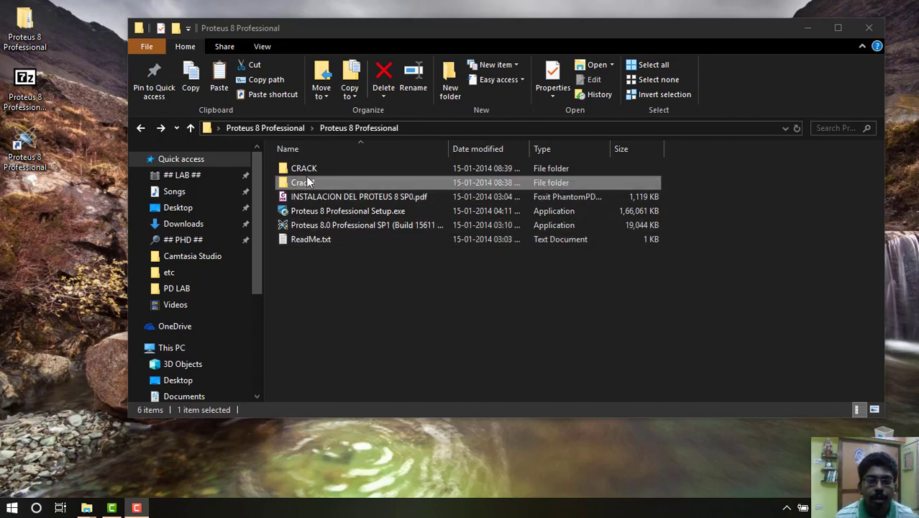
# Step: Open the CRACK folder and select BIN, MODELS, the instructions text and LICENCE.lxk with Ctrl+A
pyautogui.click(302, 167)
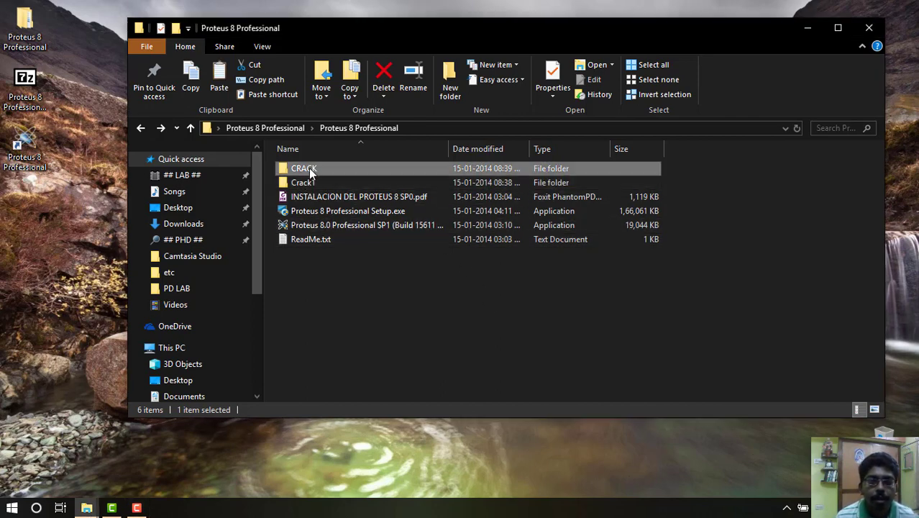
pyautogui.doubleClick(302, 167)
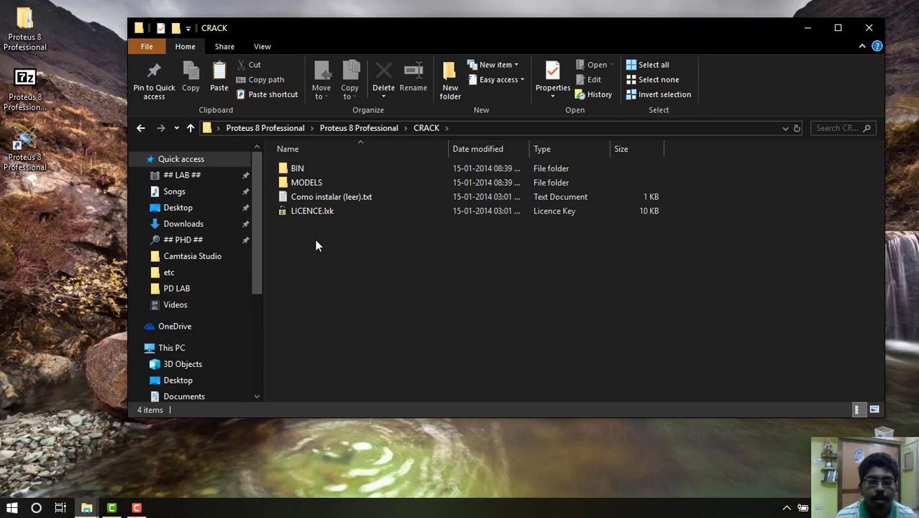
pyautogui.press('ctrl+a')
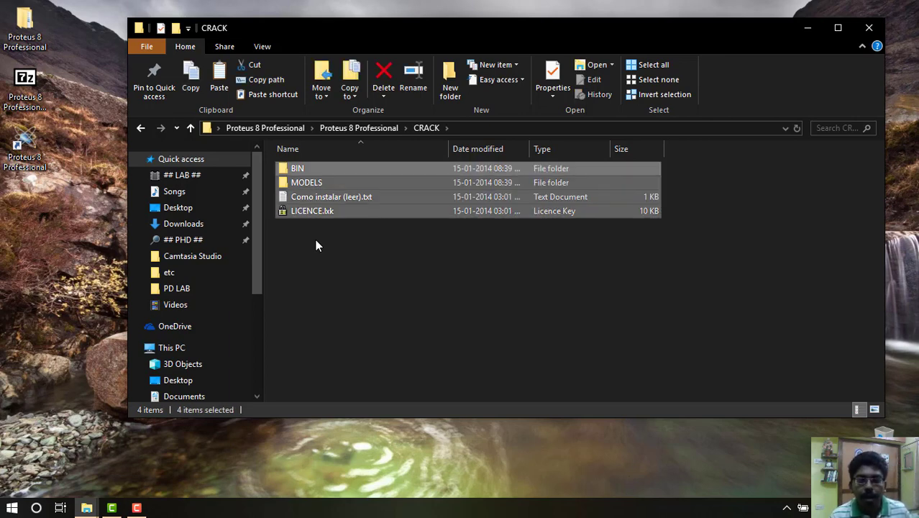
pyautogui.moveTo(264, 245)
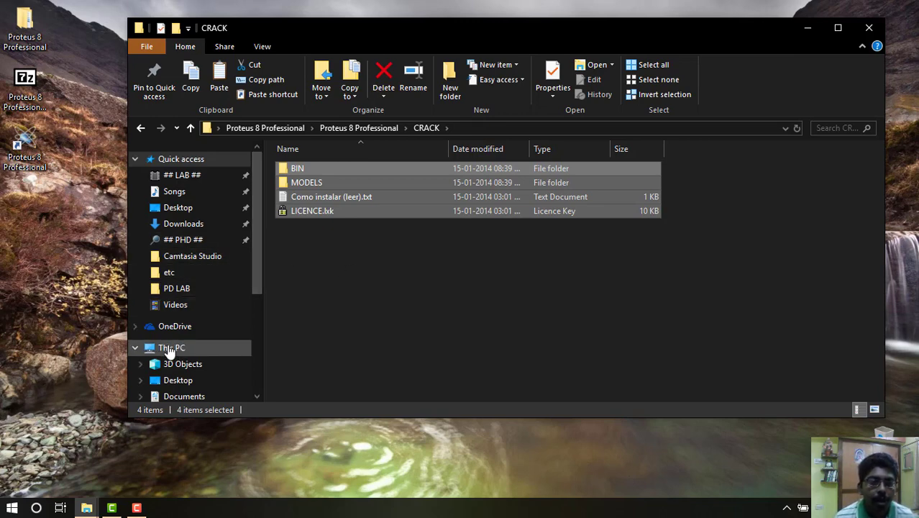
# Step: Navigate from This PC into C:\Program Files (x86), backing out of Program Files first
pyautogui.click(171, 347)
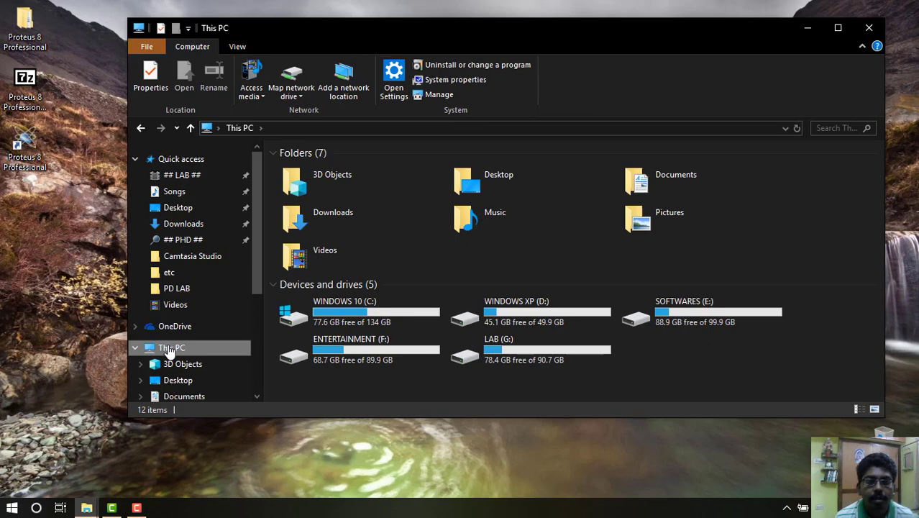
pyautogui.moveTo(356, 313)
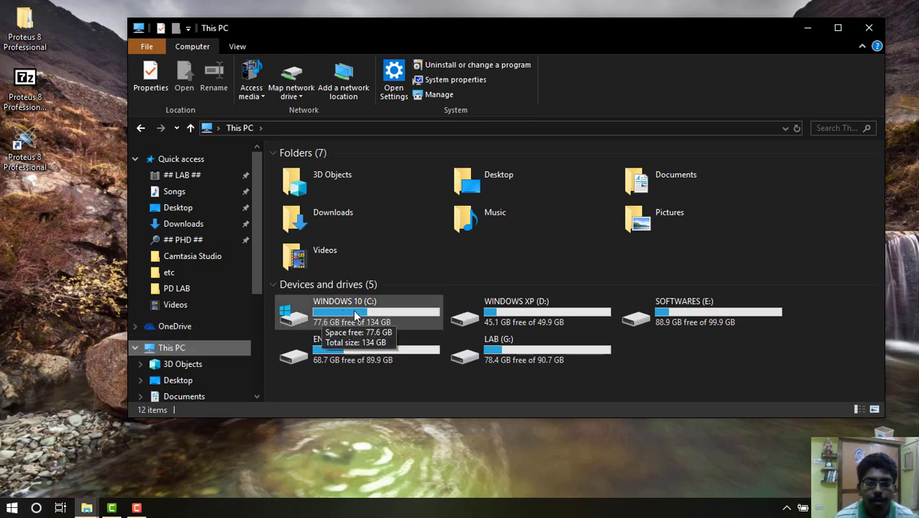
pyautogui.doubleClick(355, 311)
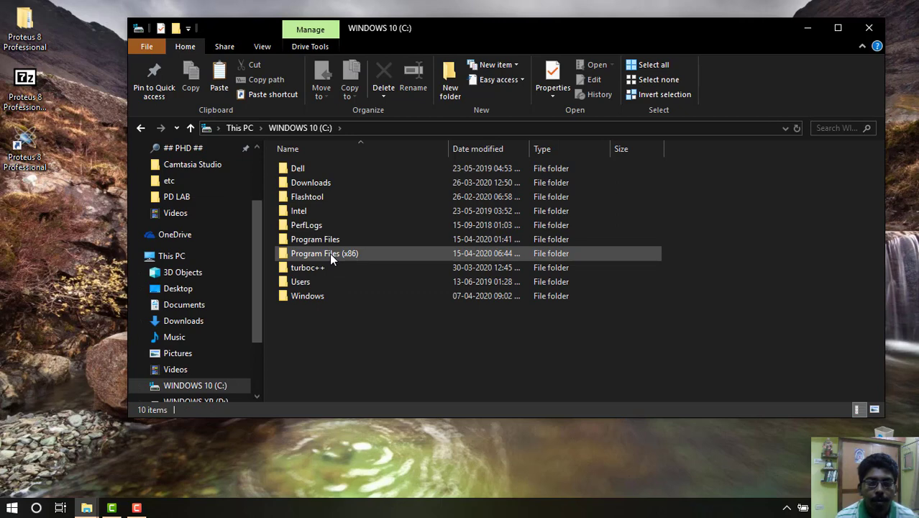
pyautogui.doubleClick(314, 239)
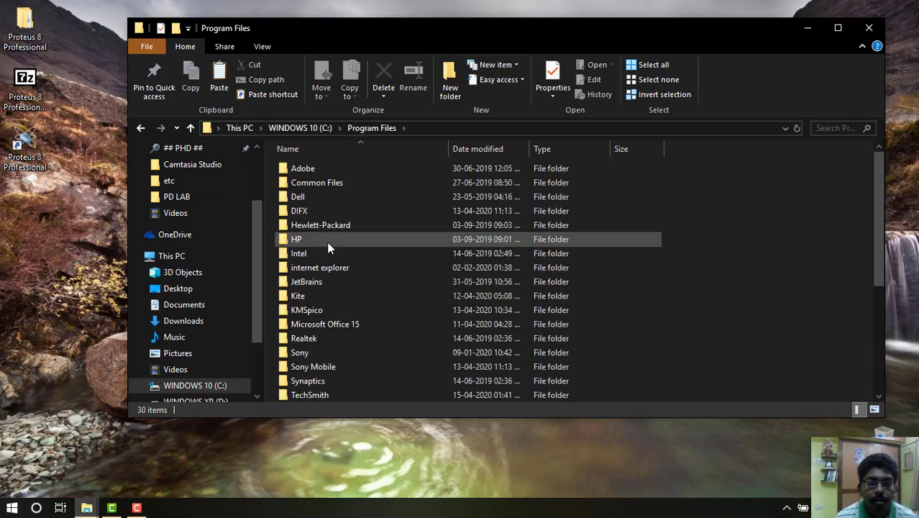
pyautogui.click(297, 239)
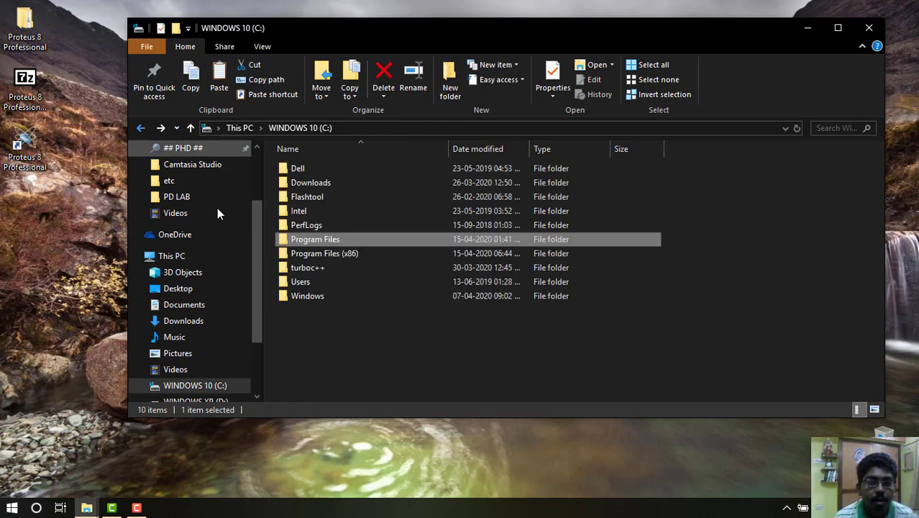
pyautogui.click(323, 253)
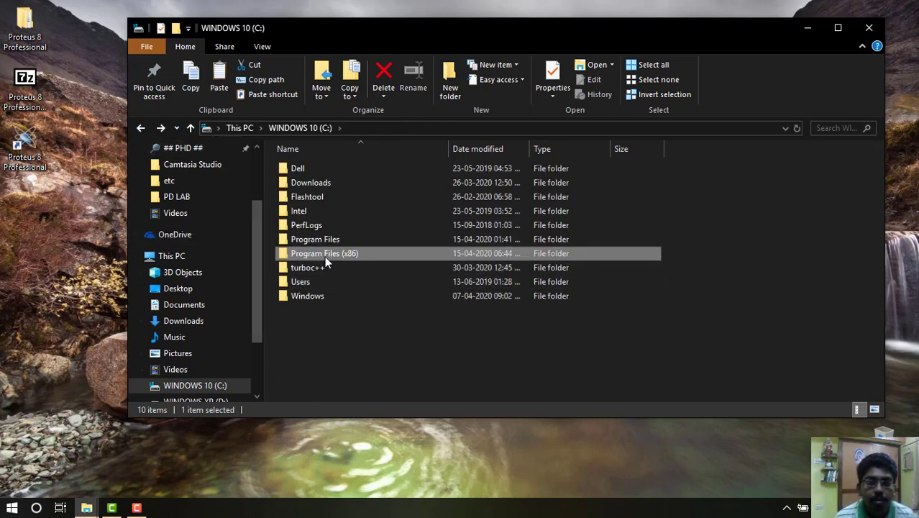
pyautogui.doubleClick(323, 253)
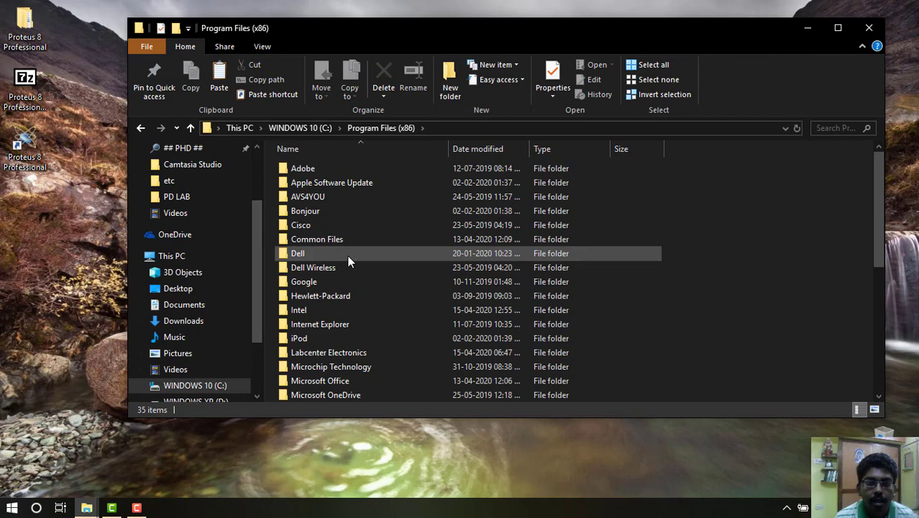
# Step: Open Labcenter Electronics\Proteus 8 Professional and paste the CRACK items, replacing files with administrator permission
pyautogui.click(327, 352)
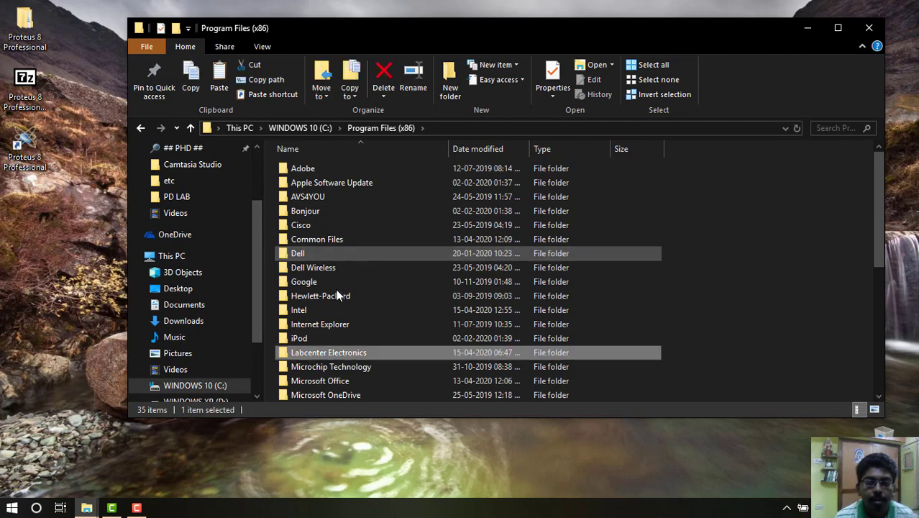
pyautogui.moveTo(338, 352)
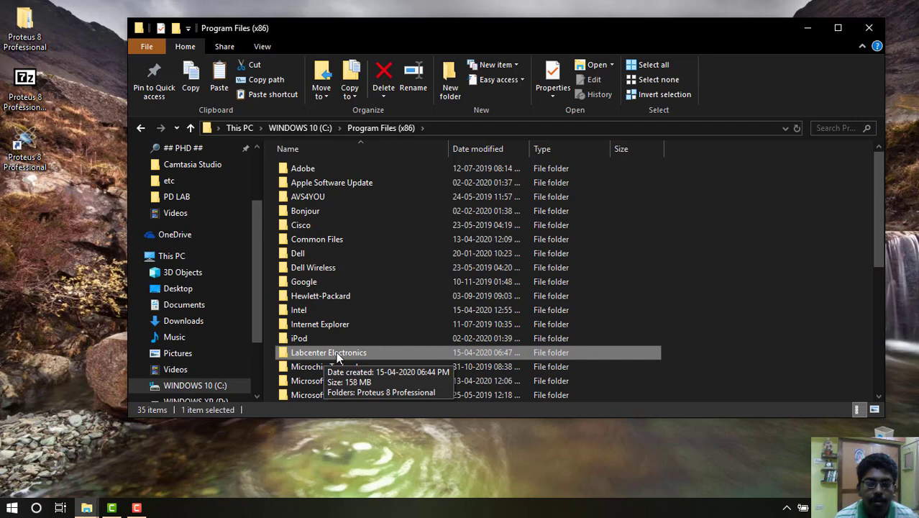
pyautogui.doubleClick(328, 352)
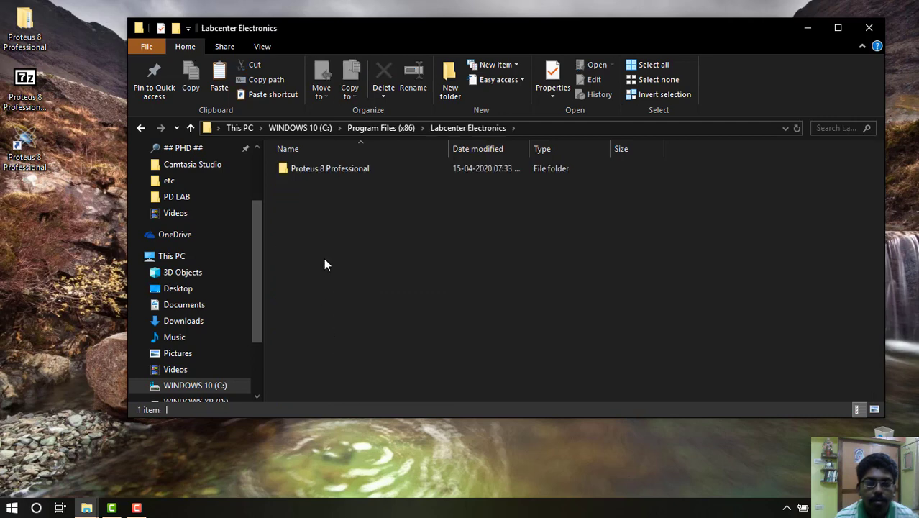
pyautogui.moveTo(329, 169)
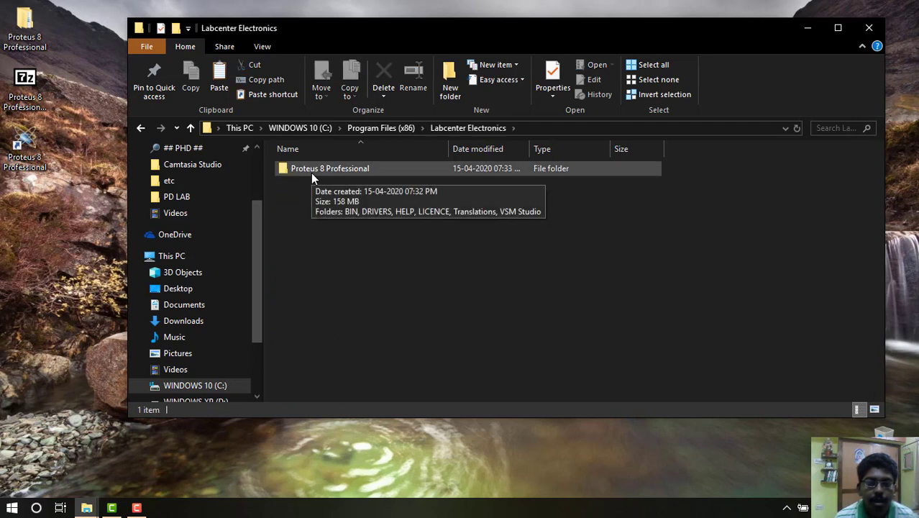
pyautogui.doubleClick(331, 167)
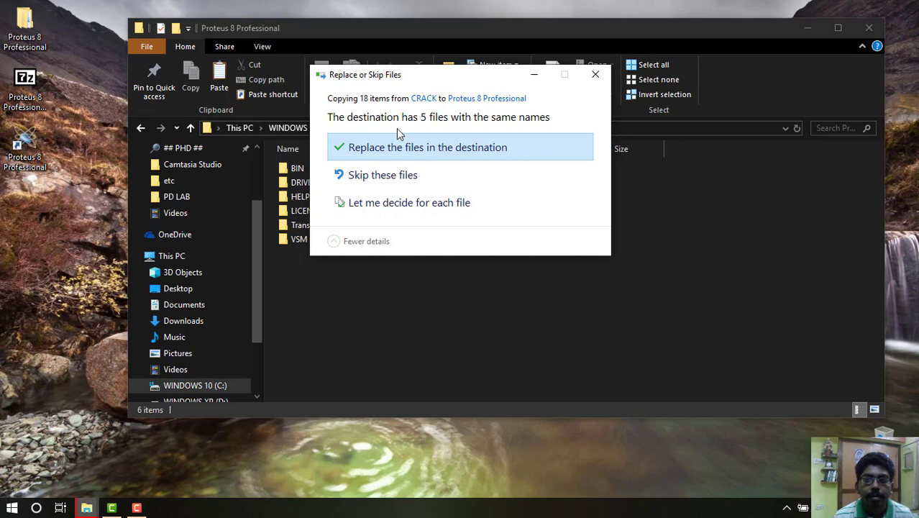
pyautogui.moveTo(377, 154)
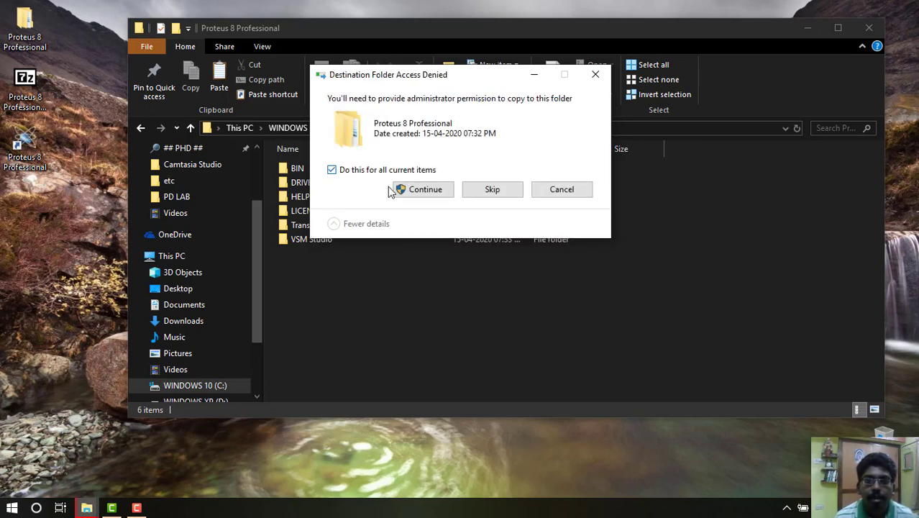
pyautogui.click(425, 190)
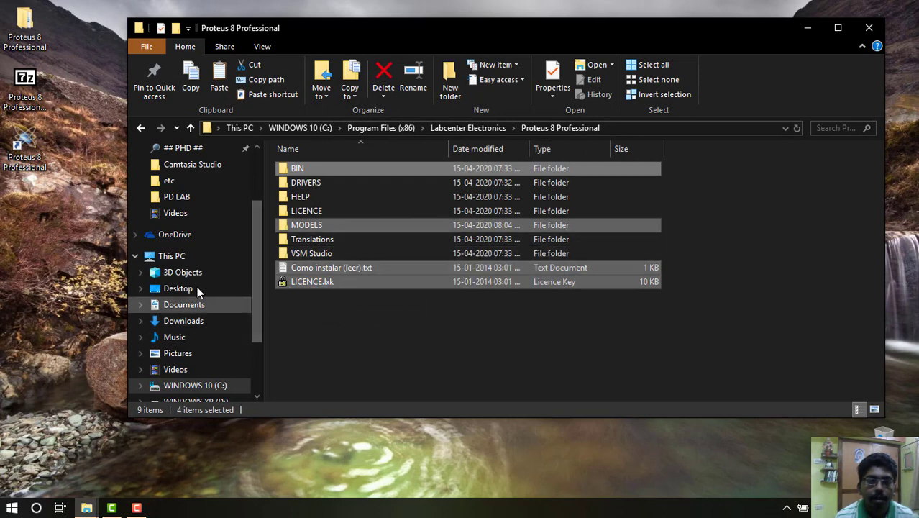
pyautogui.click(171, 256)
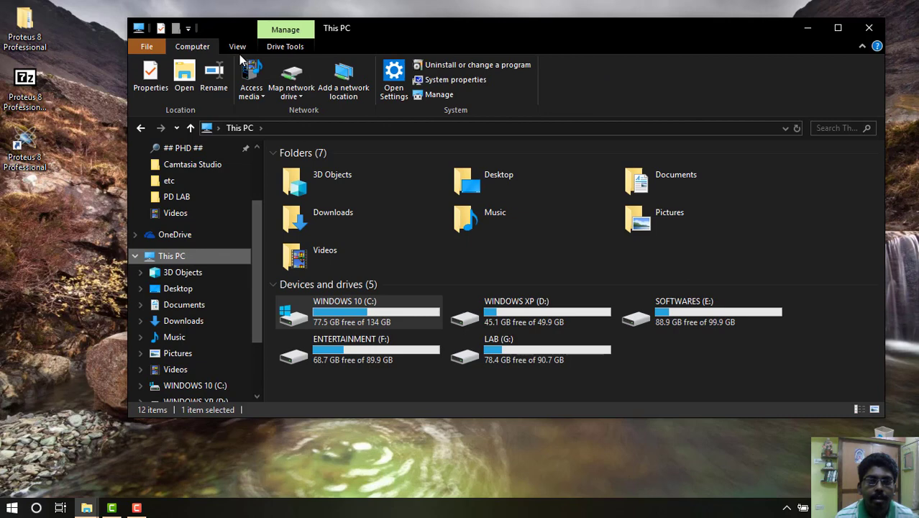
# Step: Make hidden files and folders visible in File Explorer's View options
pyautogui.click(238, 46)
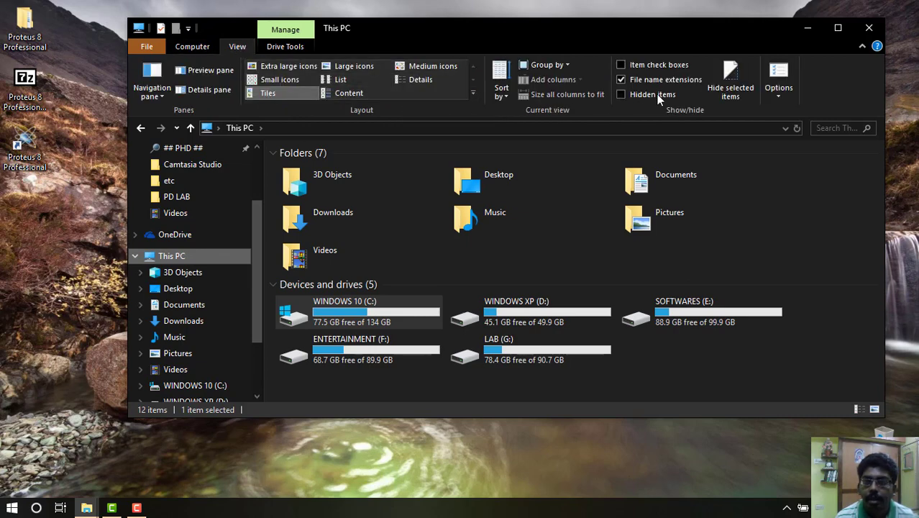
pyautogui.click(621, 95)
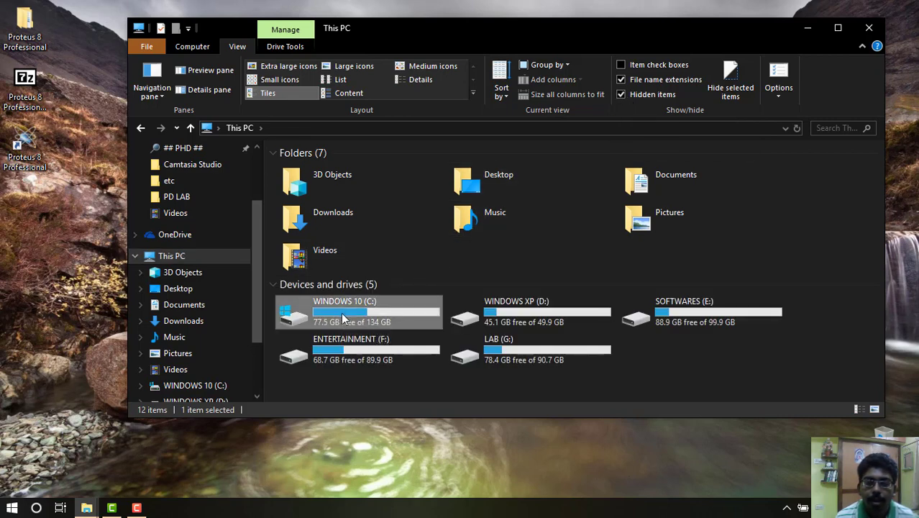
# Step: Paste the crack files into C:\ProgramData\Labcenter Electronics\Proteus 8 Professional, replacing existing files
pyautogui.doubleClick(345, 312)
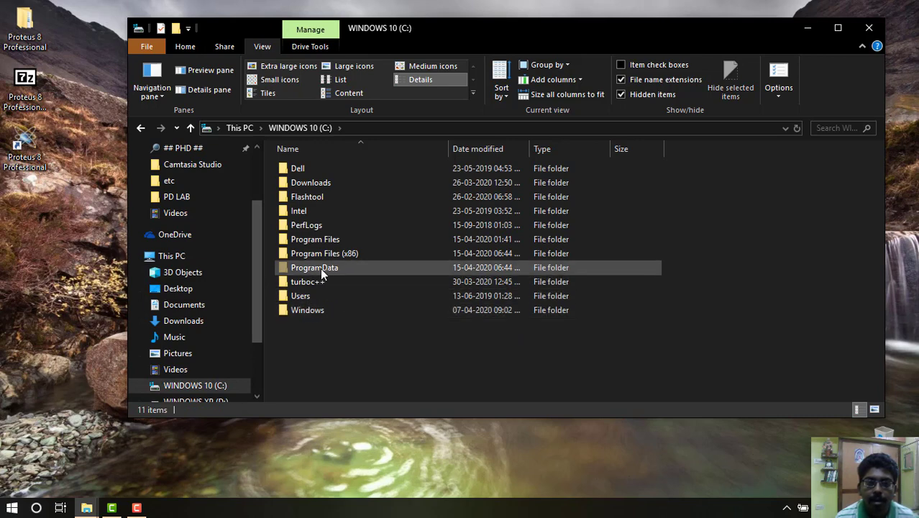
pyautogui.doubleClick(313, 267)
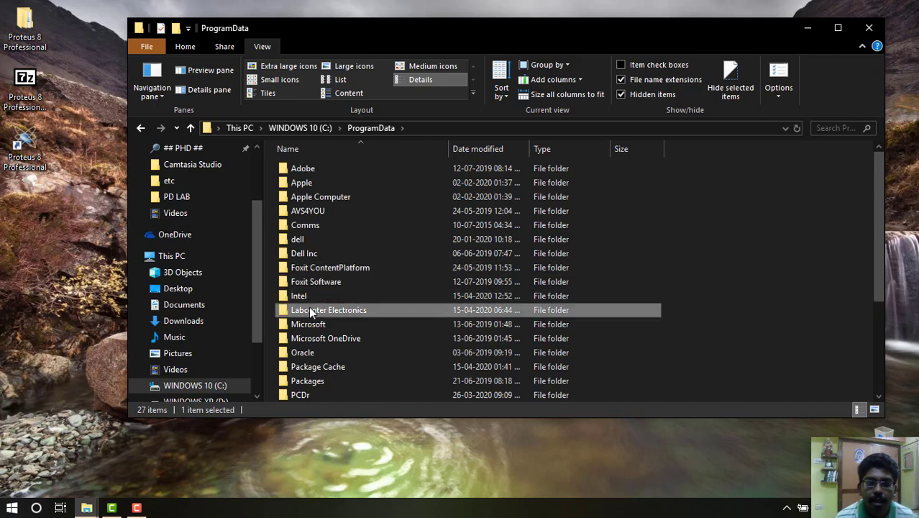
pyautogui.doubleClick(328, 311)
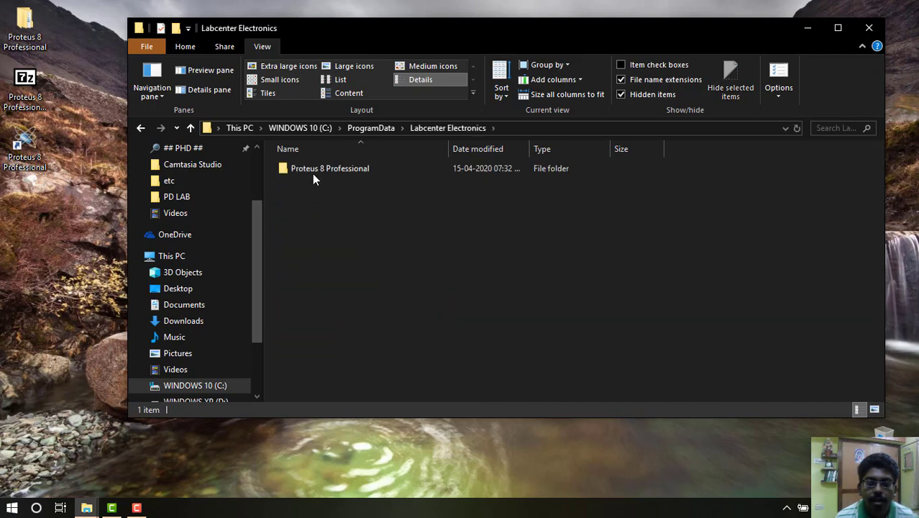
pyautogui.doubleClick(329, 167)
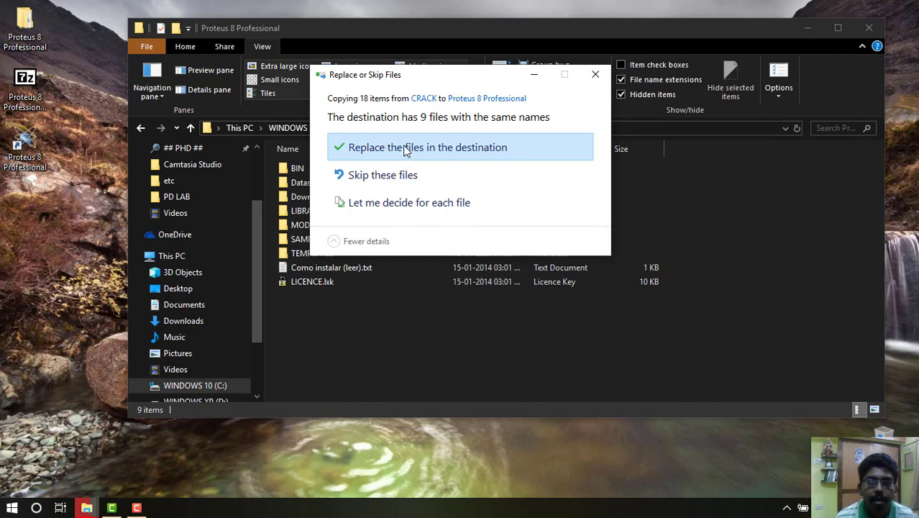
pyautogui.click(405, 146)
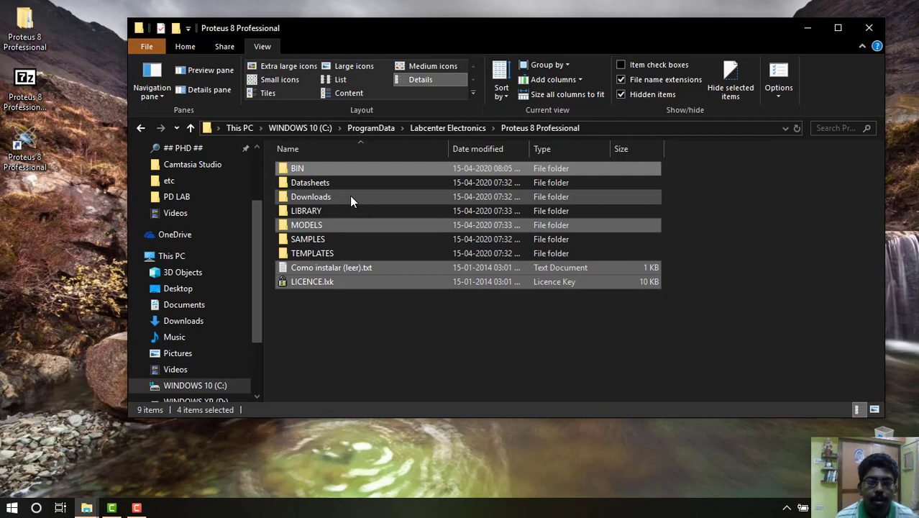
pyautogui.moveTo(361, 243)
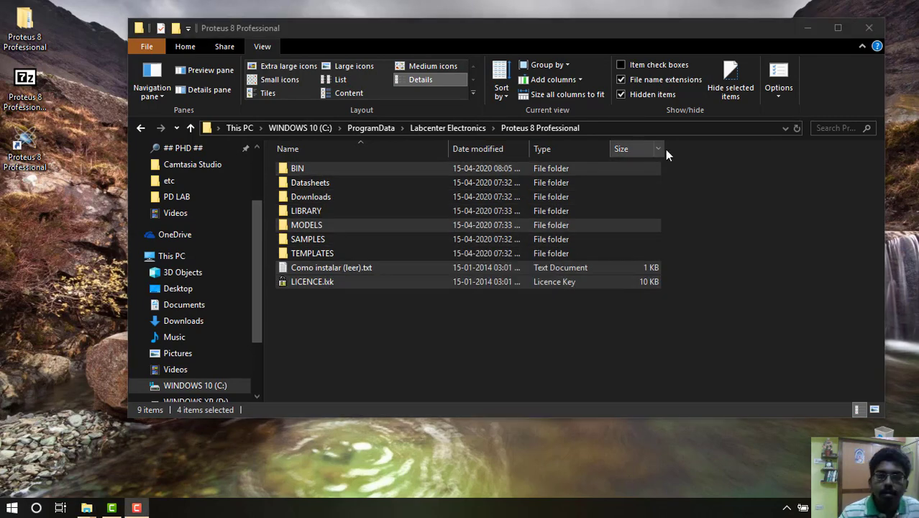
pyautogui.moveTo(314, 328)
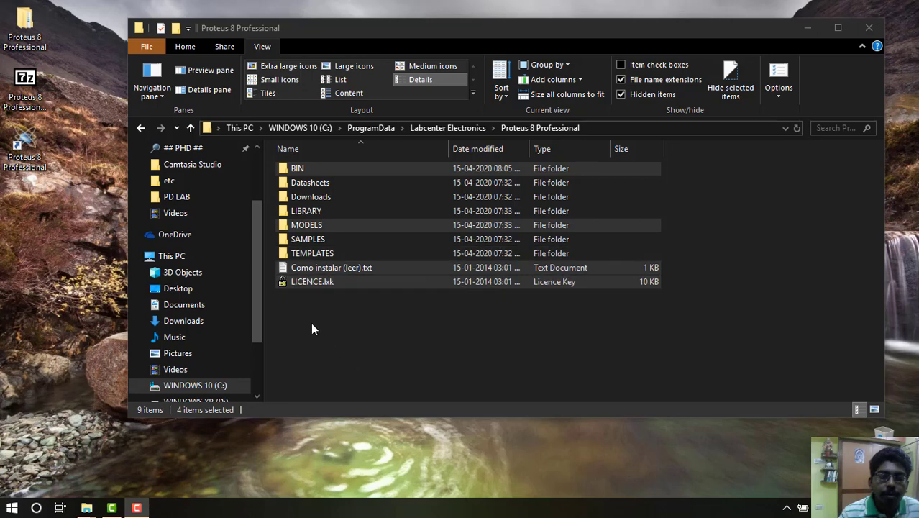
# Step: Copy ARDUINO.IDX and ARDUINO.LIB from Desktop\Proteus 8 Professional\ARDUINO Library Files PROTEUS 8
pyautogui.click(177, 288)
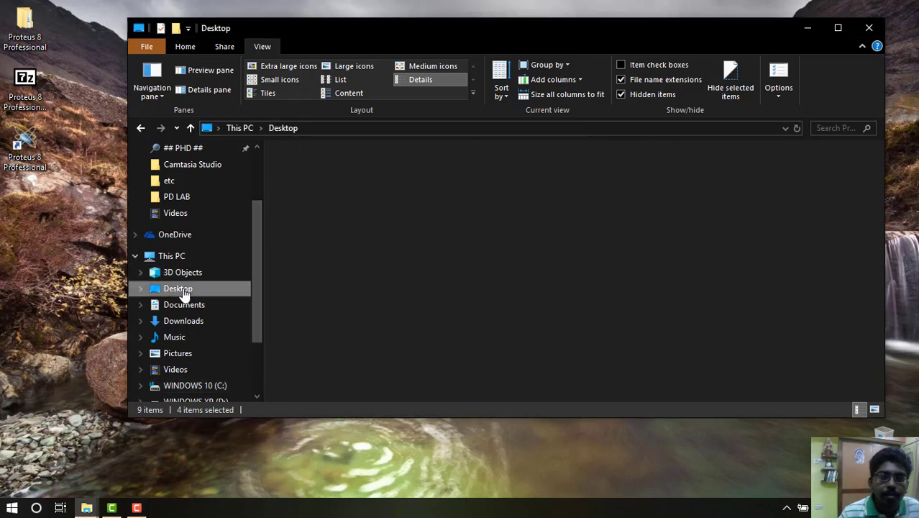
pyautogui.click(177, 287)
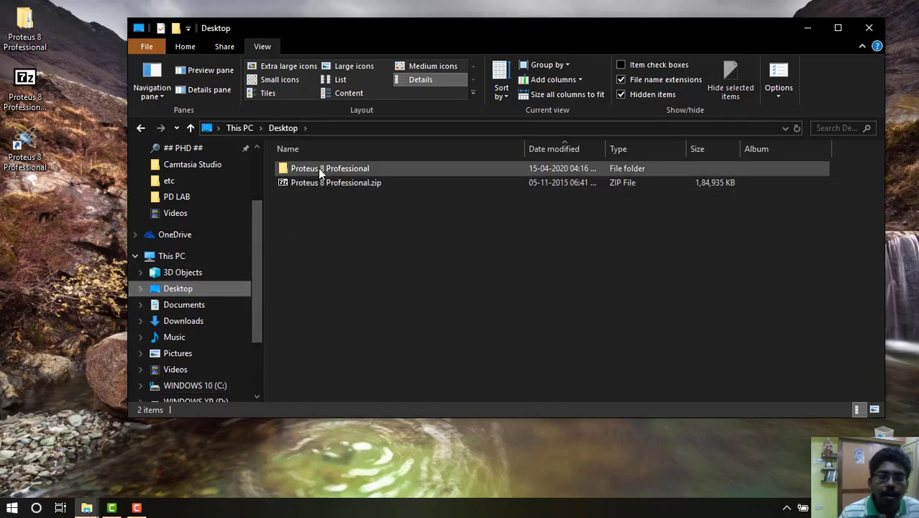
pyautogui.doubleClick(322, 167)
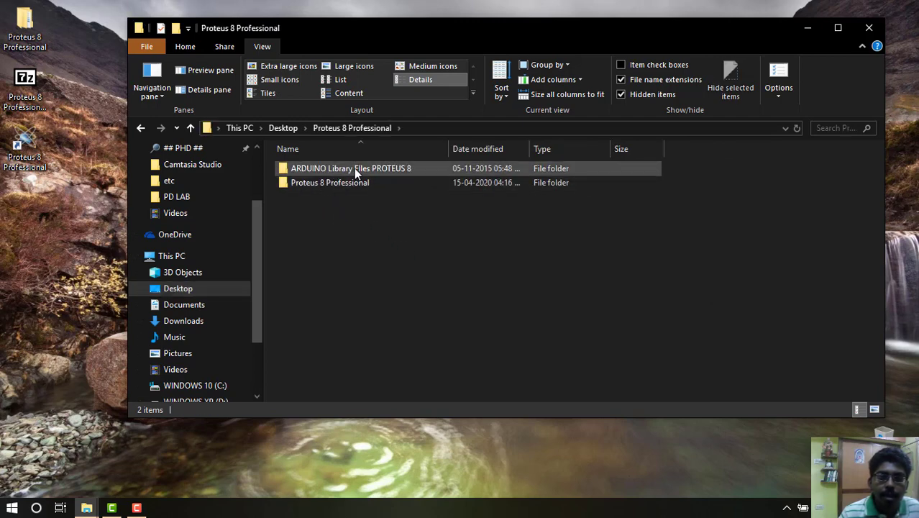
pyautogui.doubleClick(351, 167)
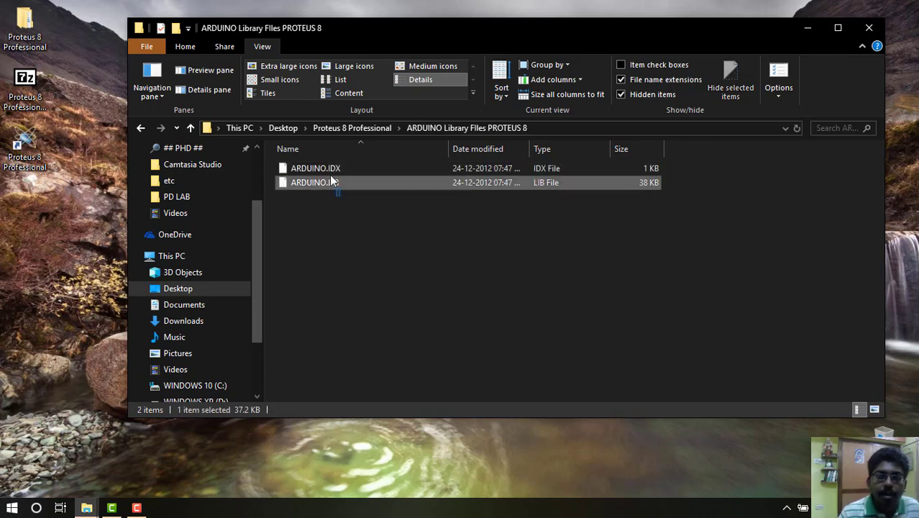
pyautogui.rightClick(320, 181)
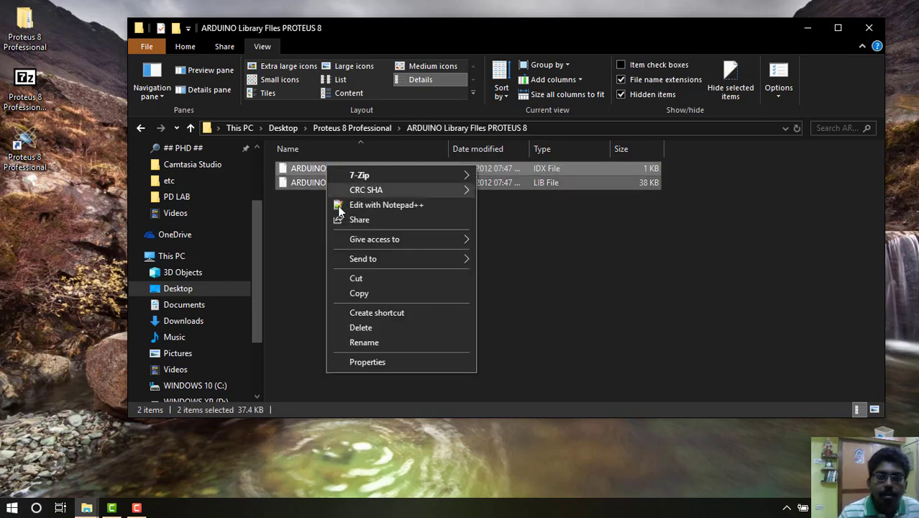
pyautogui.click(269, 284)
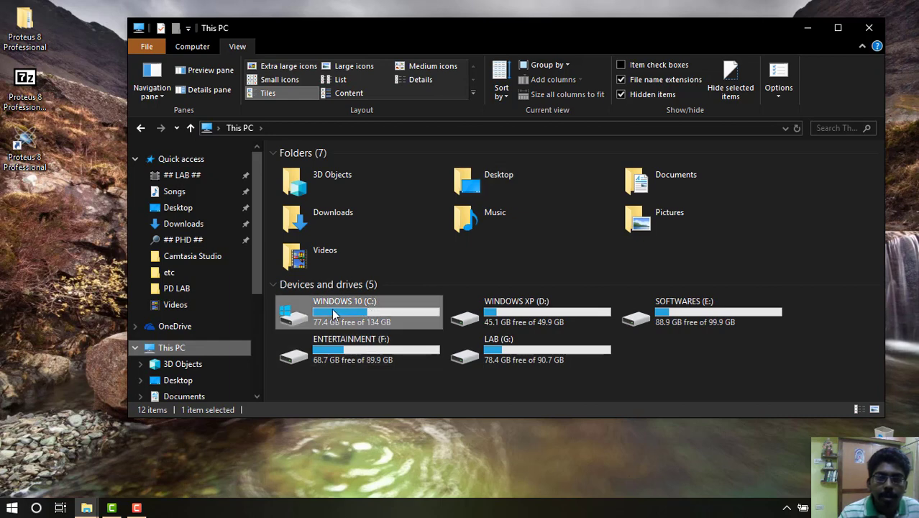
# Step: Paste the Arduino files into ProgramData's Proteus 8 Professional\LIBRARY folder and close Explorer
pyautogui.doubleClick(334, 313)
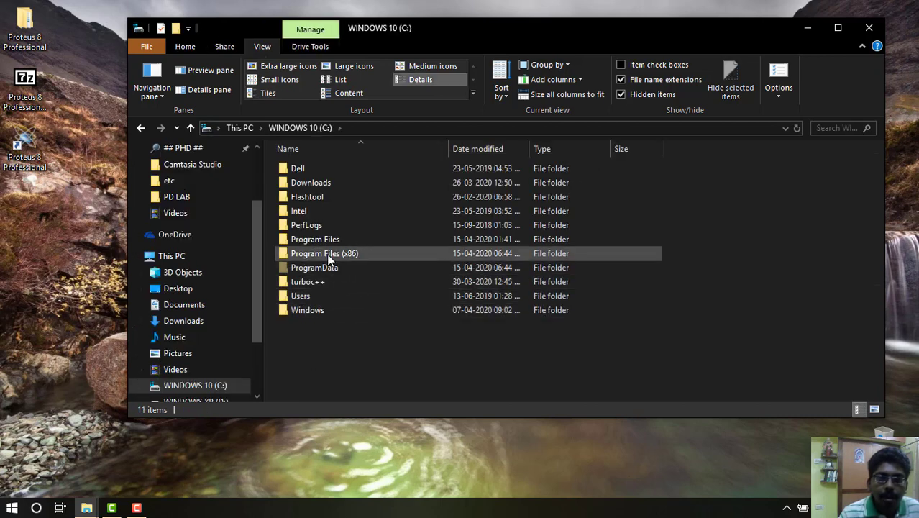
pyautogui.doubleClick(314, 266)
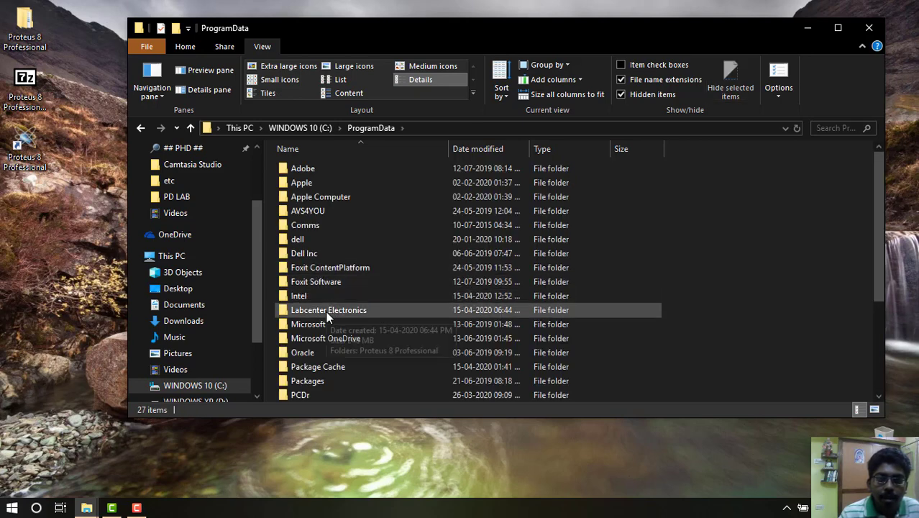
pyautogui.doubleClick(328, 310)
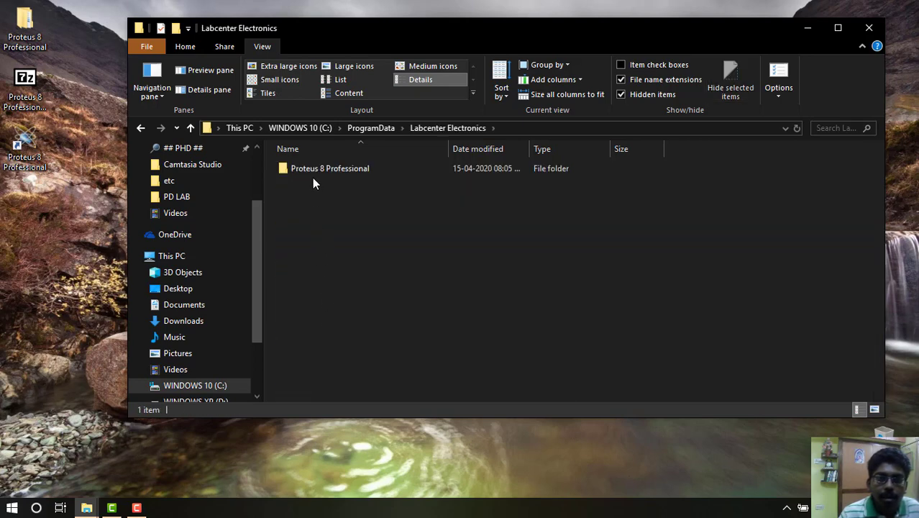
pyautogui.doubleClick(330, 168)
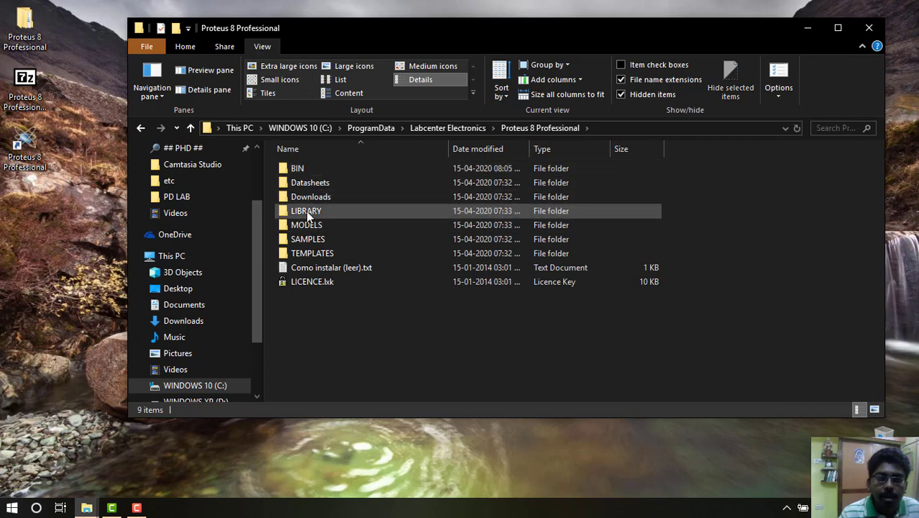
pyautogui.doubleClick(307, 210)
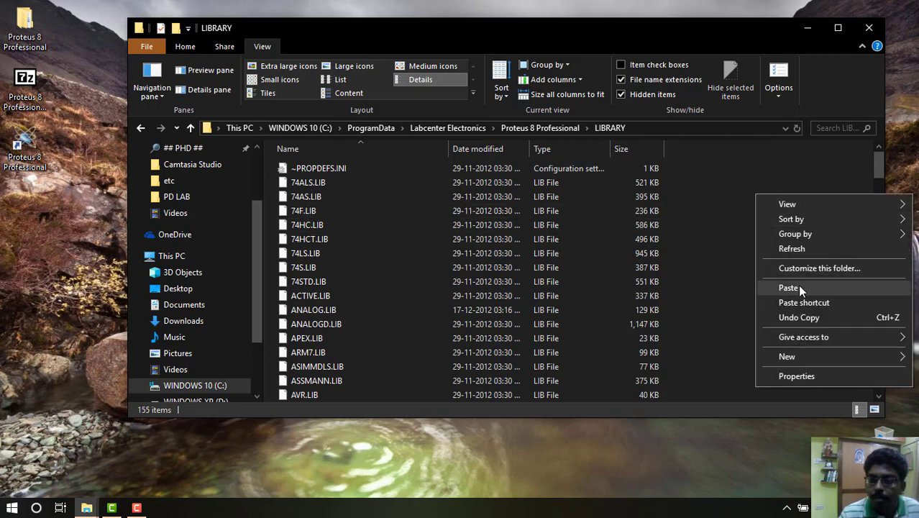
pyautogui.click(787, 287)
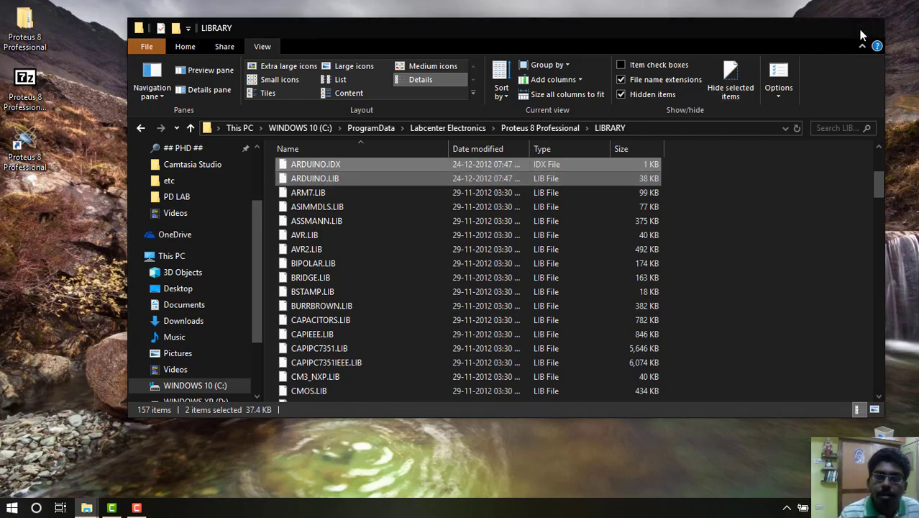
pyautogui.click(862, 27)
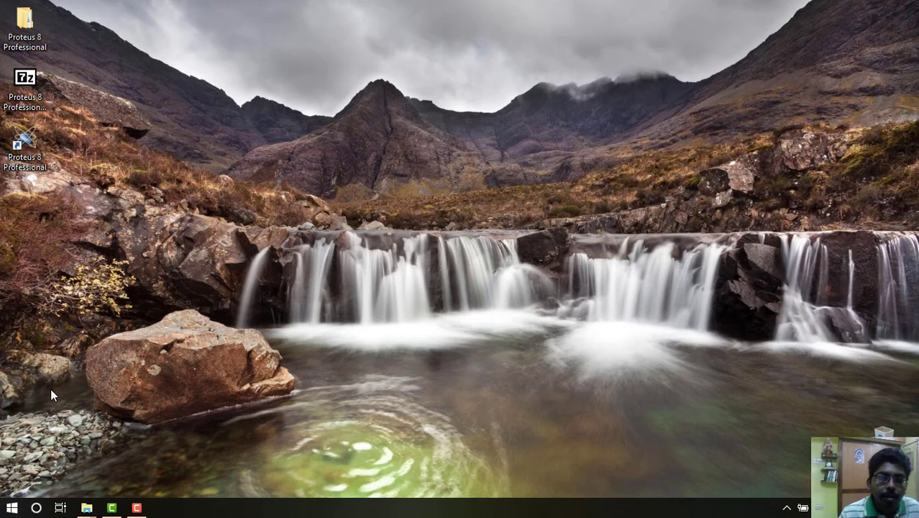
# Step: Launch Proteus 8 Professional from its desktop shortcut to reach the Home Page
pyautogui.click(26, 142)
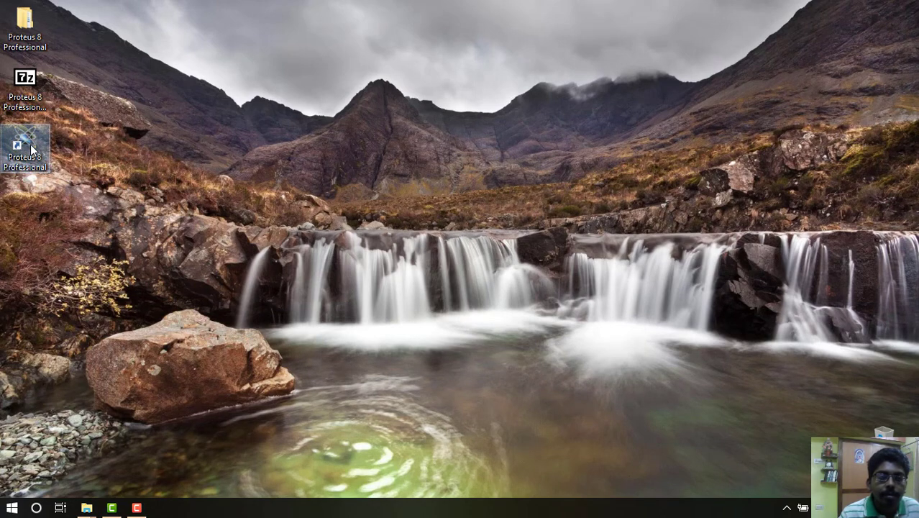
pyautogui.doubleClick(26, 138)
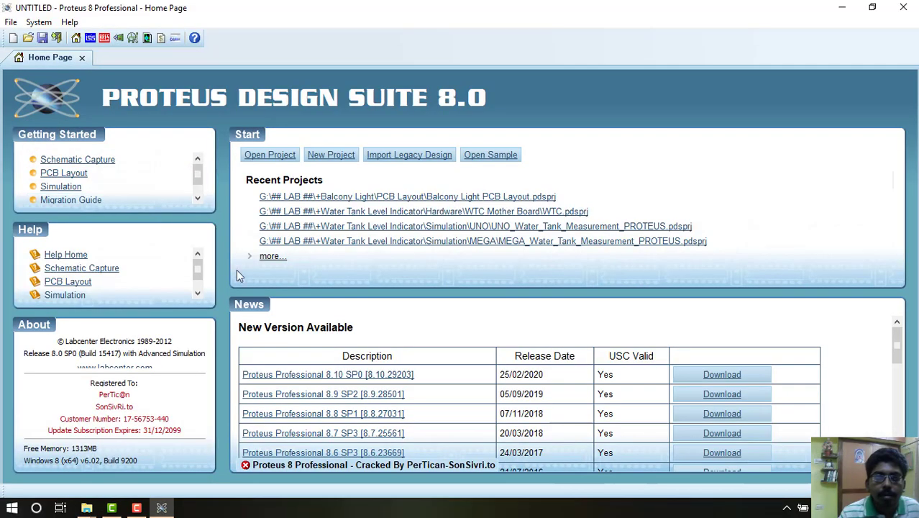
pyautogui.moveTo(357, 308)
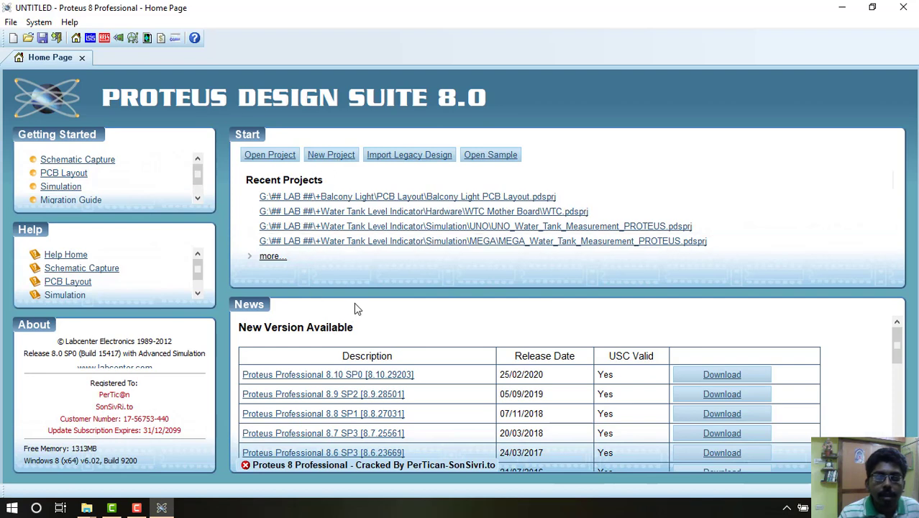
pyautogui.moveTo(840, 28)
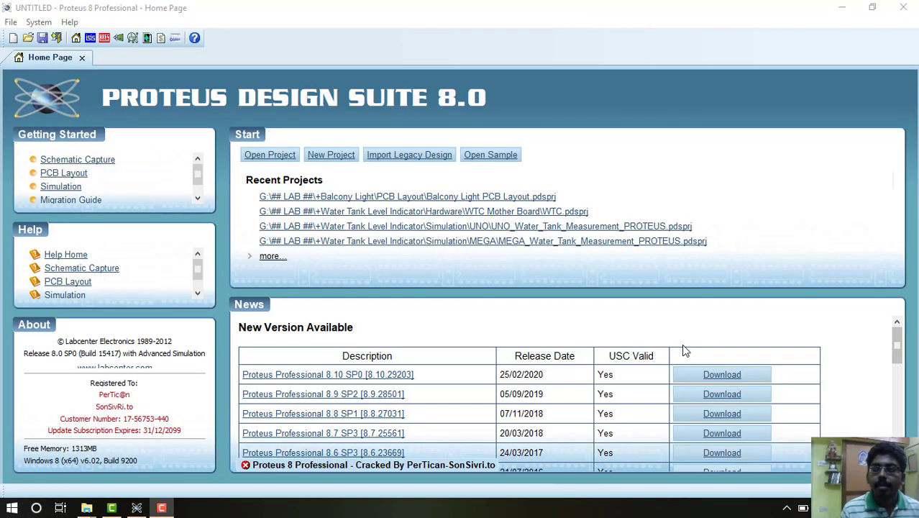
pyautogui.moveTo(624, 204)
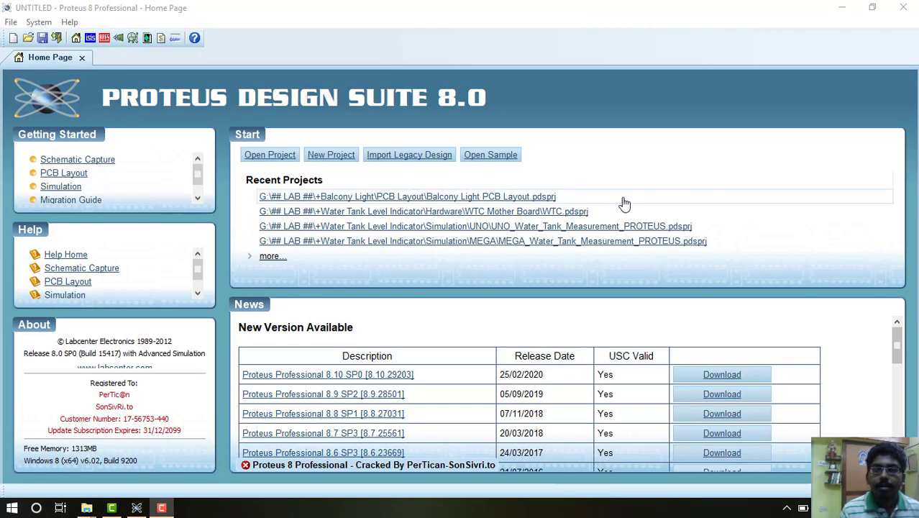
pyautogui.moveTo(840, 23)
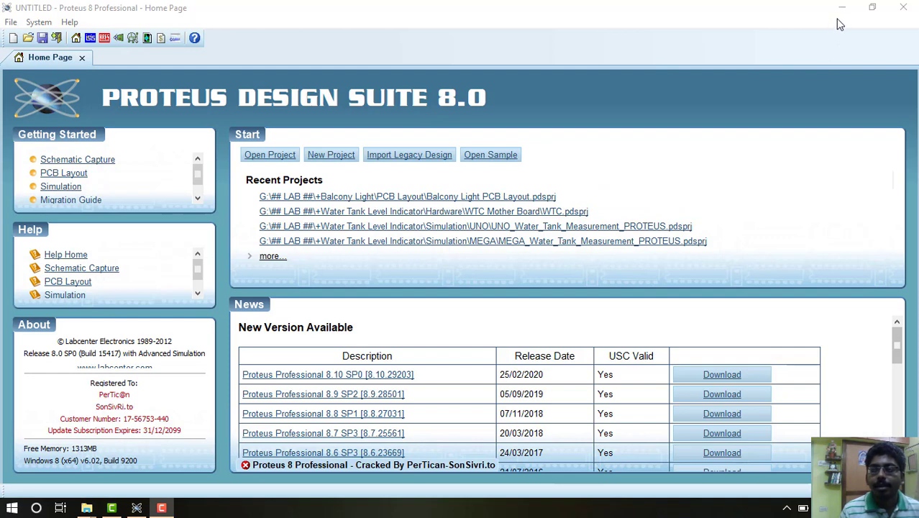